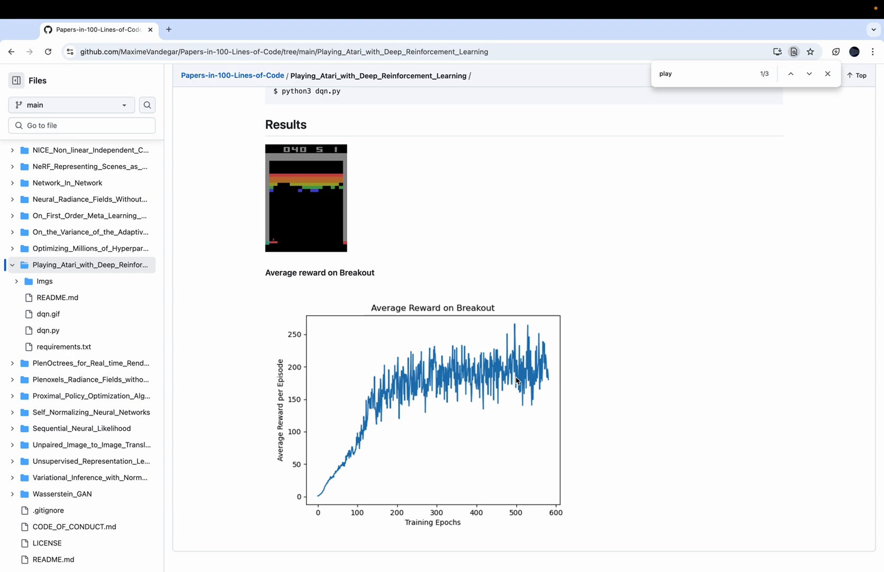
mouse_move(695, 216)
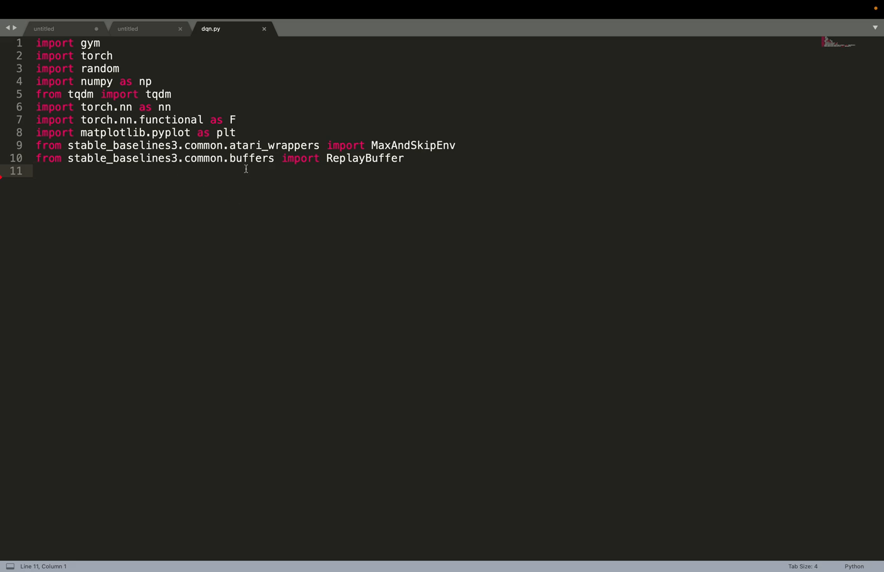
mouse_move(326, 148)
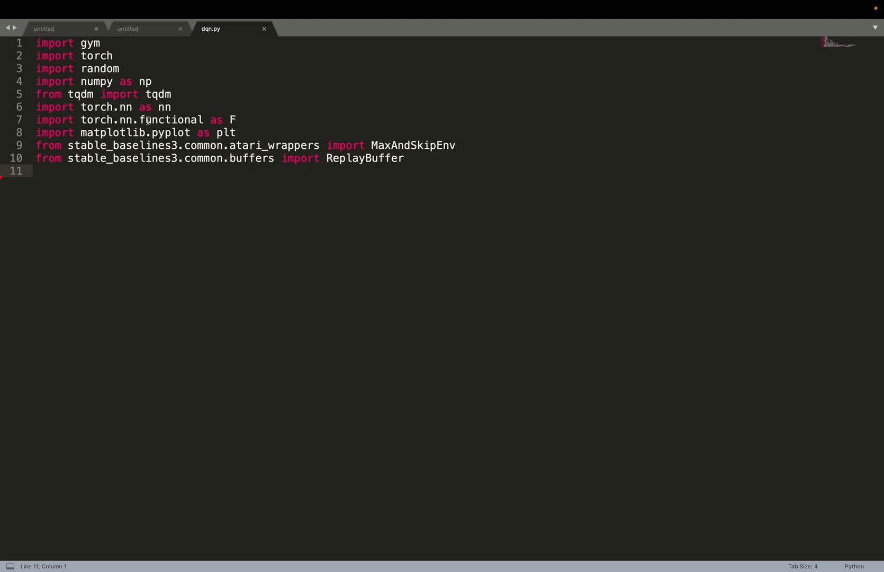
mouse_move(306, 178)
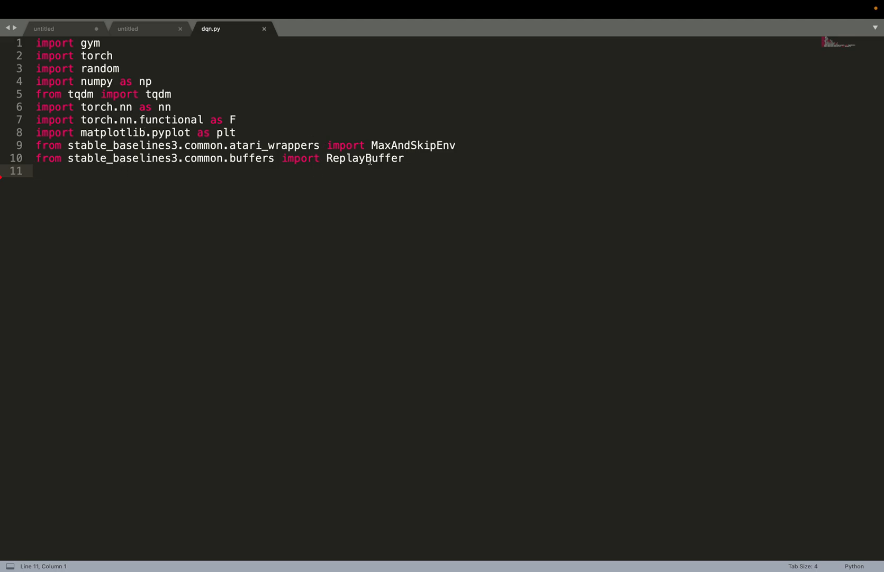
mouse_move(362, 145)
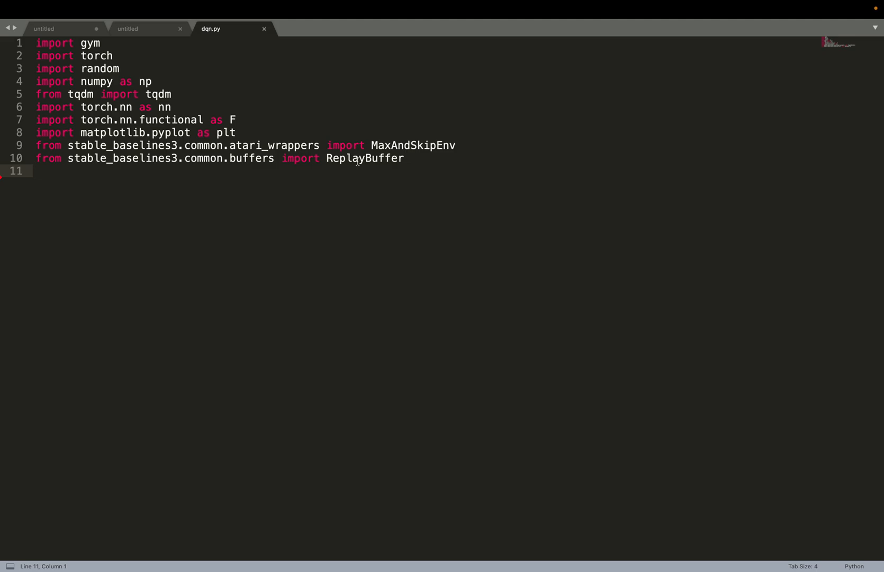
Begin the 'class D' declaration below the imports in dqn.py.
text(class DQN(nn.Module):)
text(nn.Flatten(), nn.Linear(2592, 256), nn.ReL)
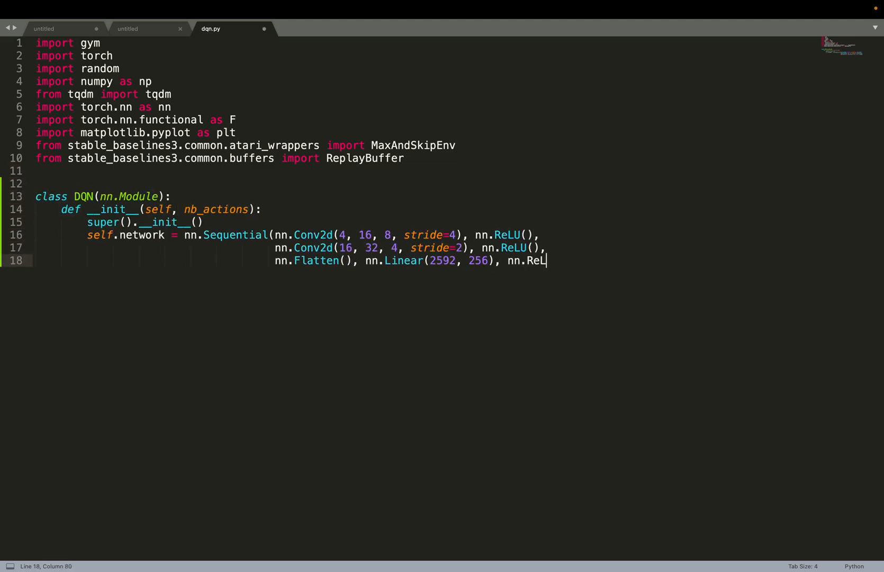
Finish the layer list with 'U(),' and move to a new line.
text(U(),)
text(nn.Linear(256, nb_actions), ))
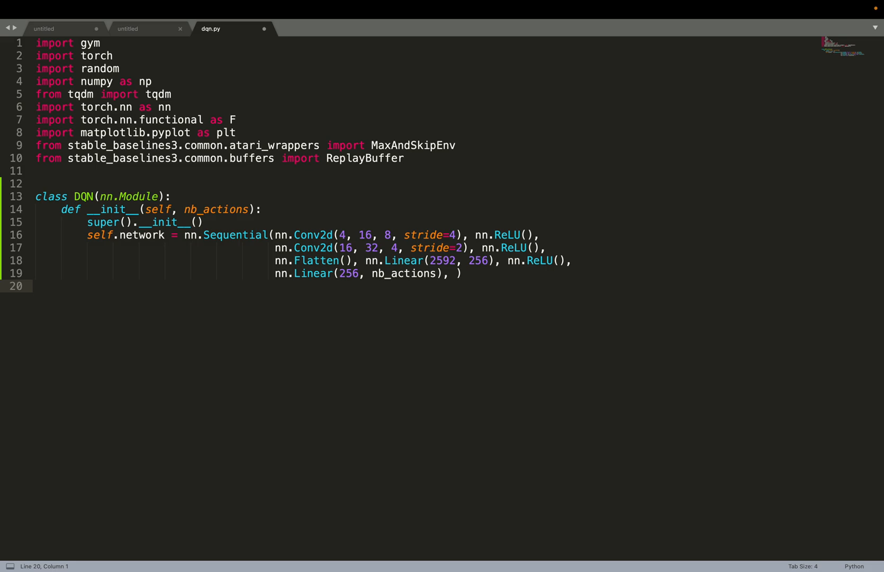
key(enter)
text(return self.network(x / 255.))
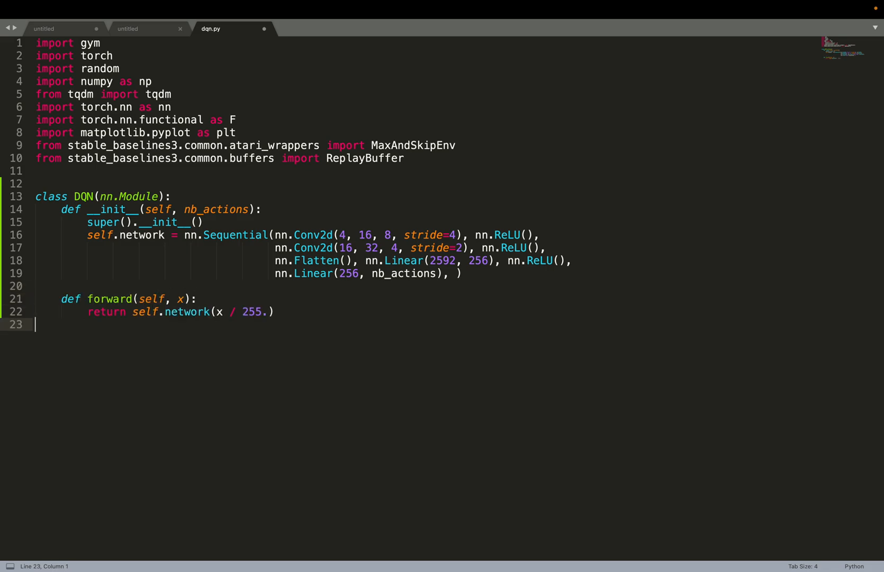
mouse_move(181, 295)
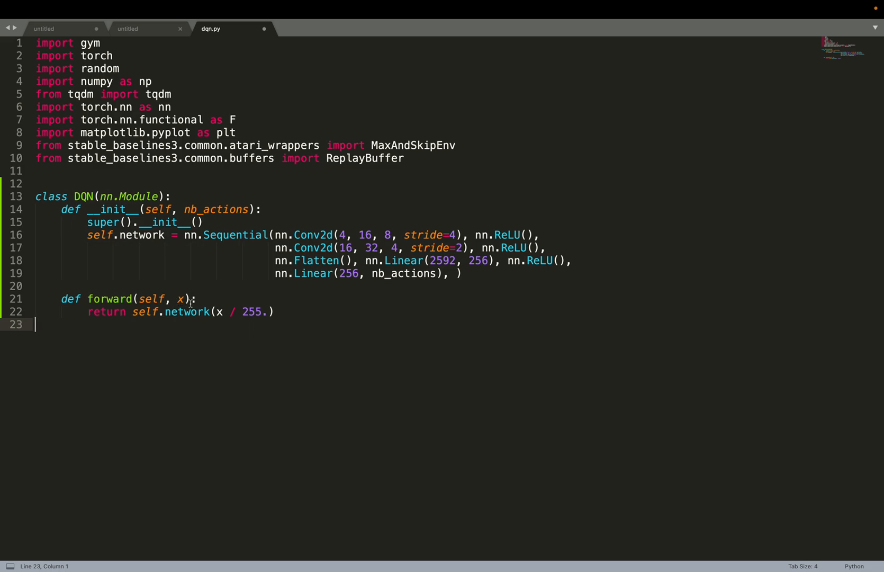
mouse_move(178, 298)
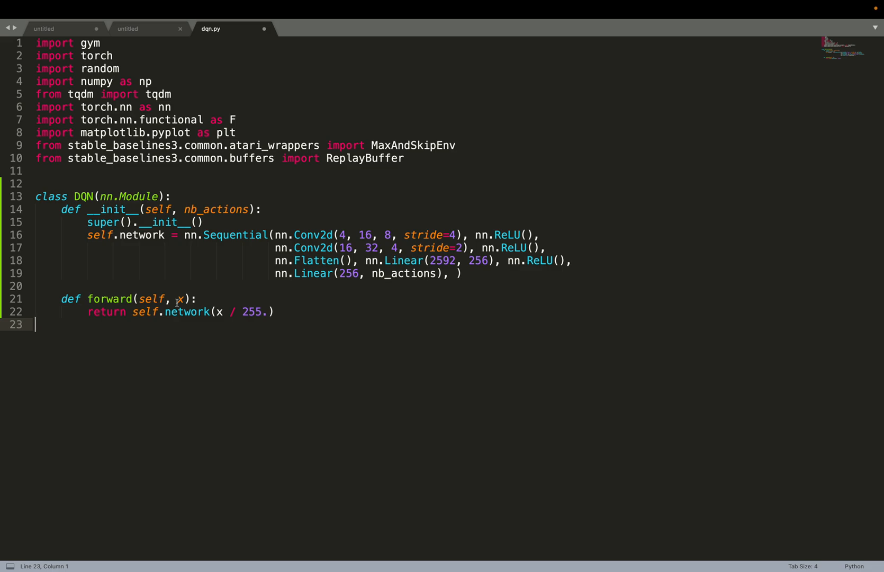
mouse_move(180, 299)
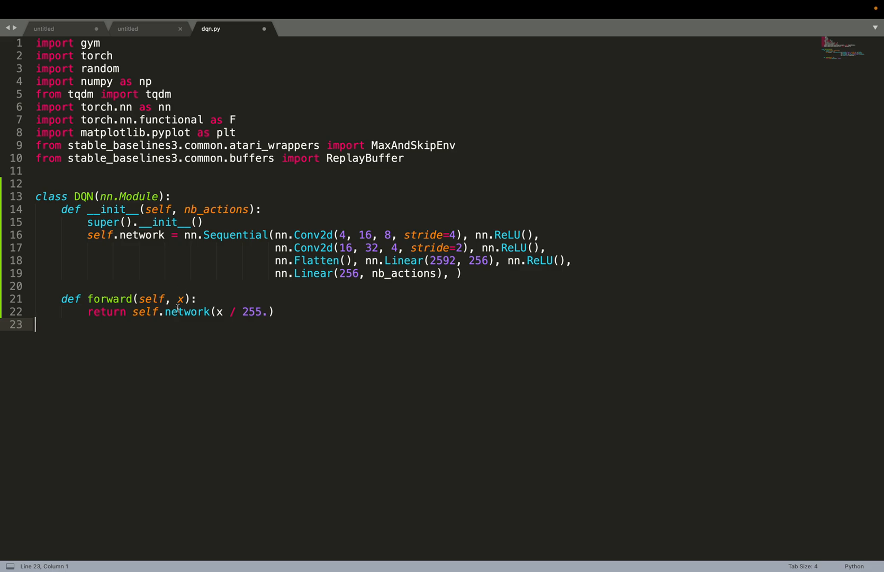
mouse_move(192, 297)
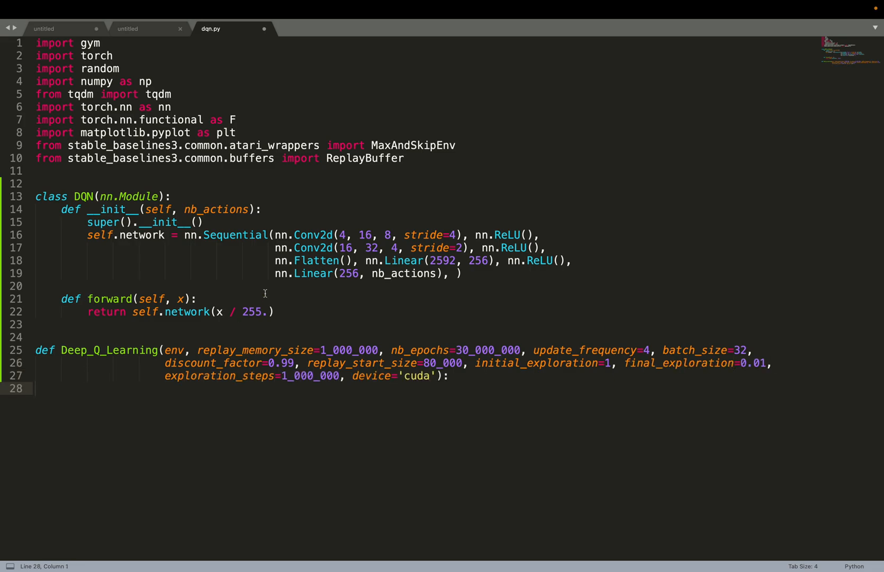
mouse_move(243, 338)
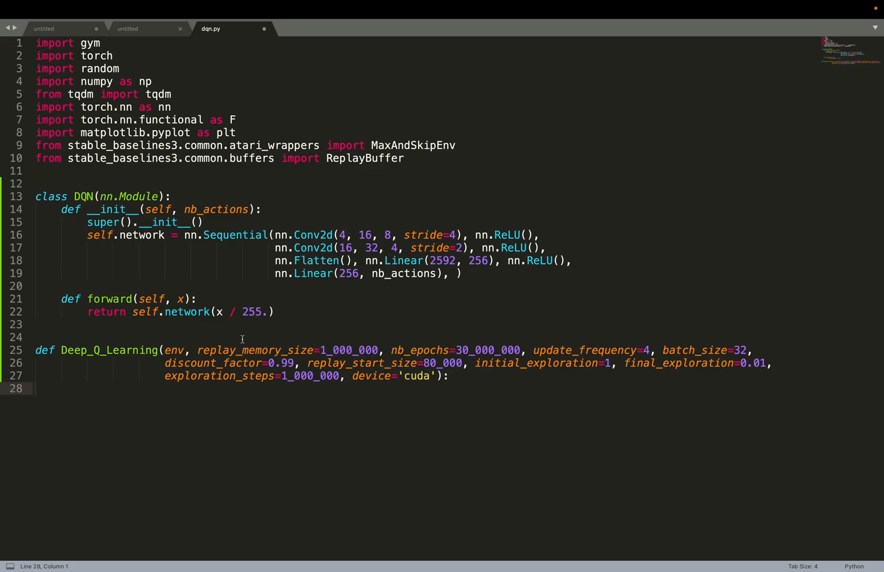
mouse_move(293, 339)
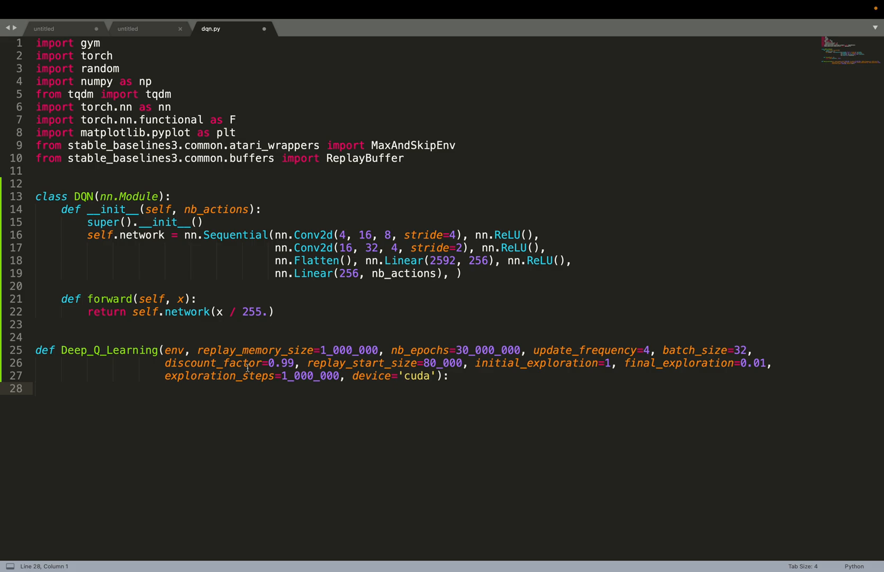
mouse_move(265, 349)
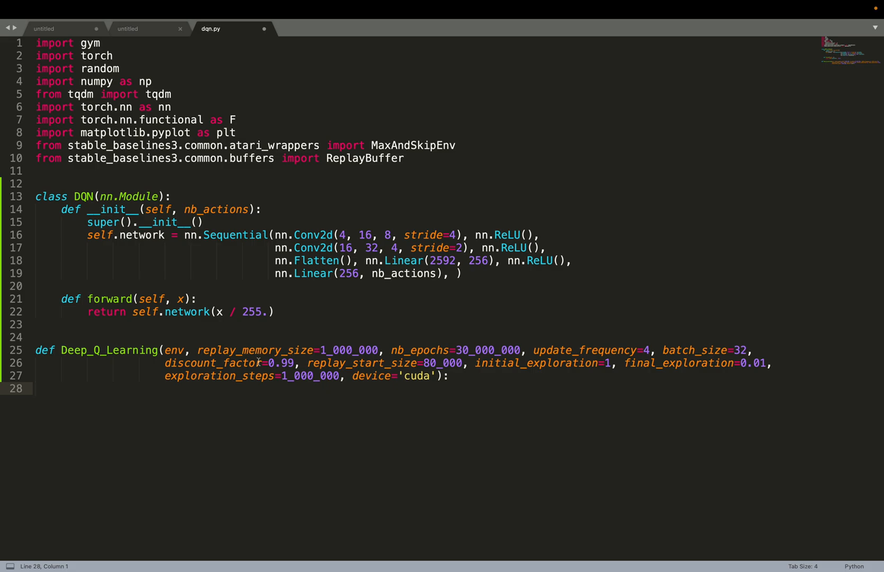
mouse_move(412, 317)
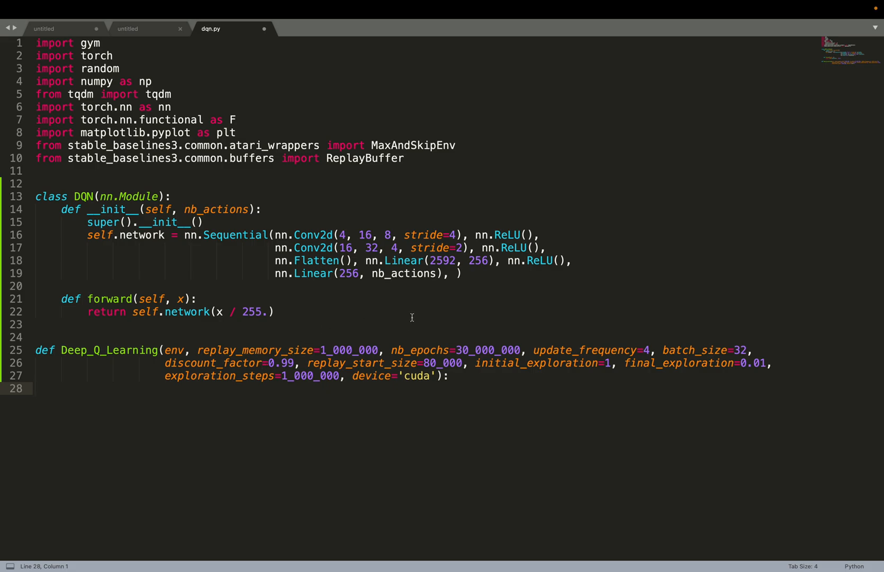
mouse_move(385, 380)
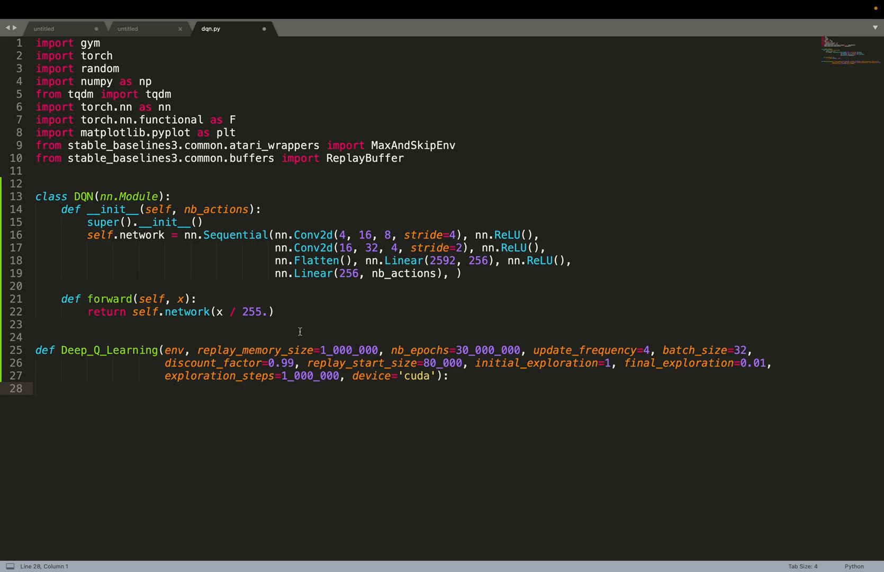
mouse_move(510, 343)
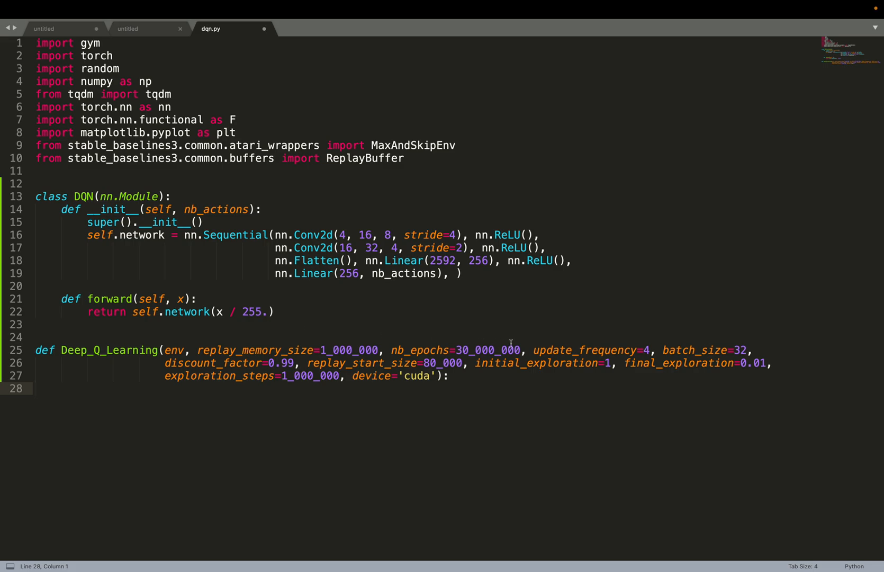
mouse_move(479, 345)
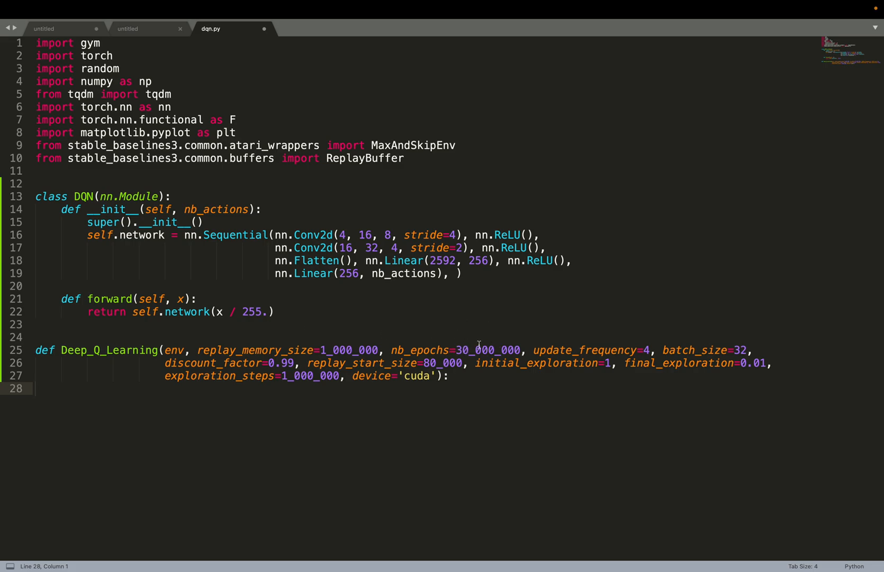
mouse_move(475, 340)
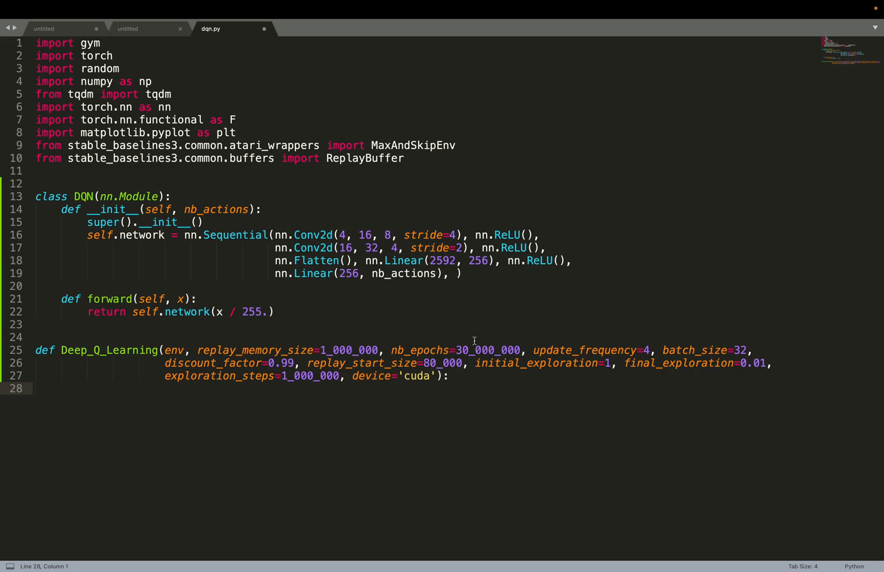
mouse_move(462, 368)
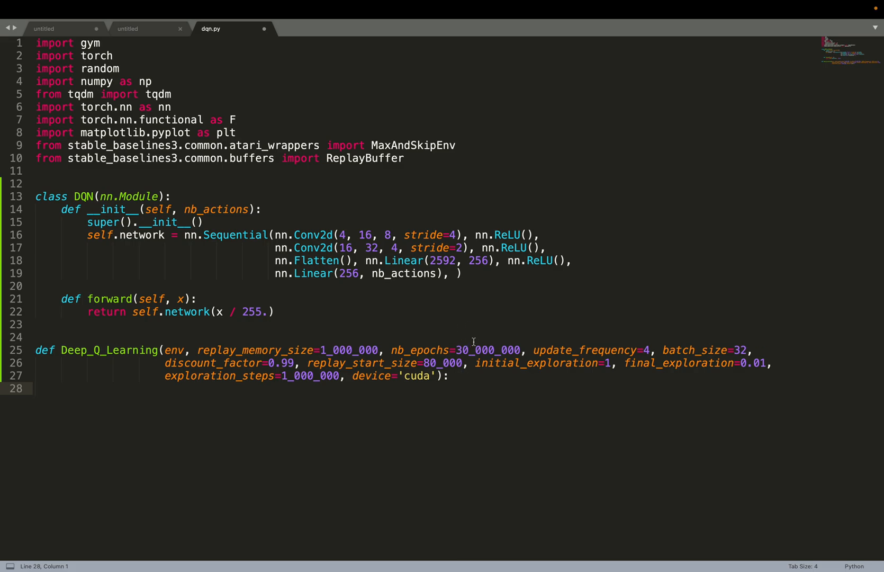
mouse_move(596, 347)
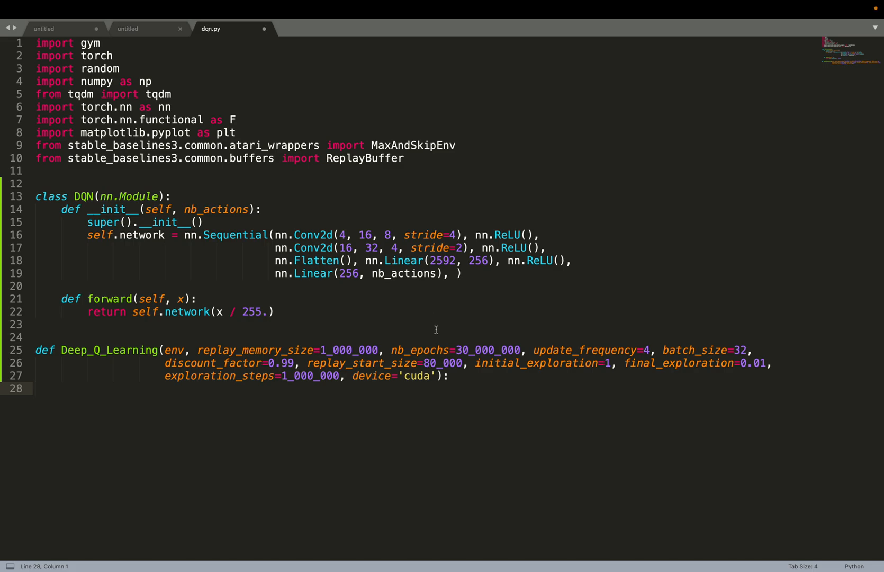
mouse_move(430, 363)
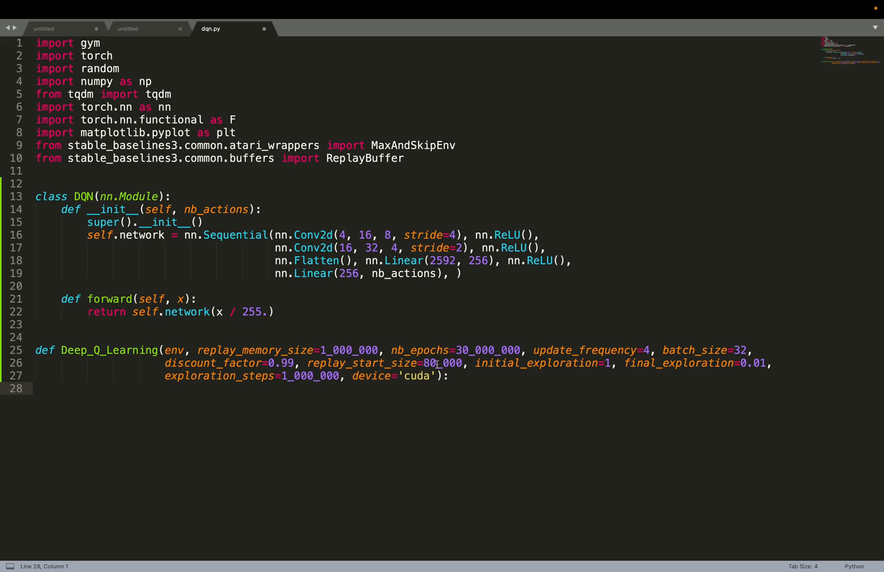
mouse_move(583, 389)
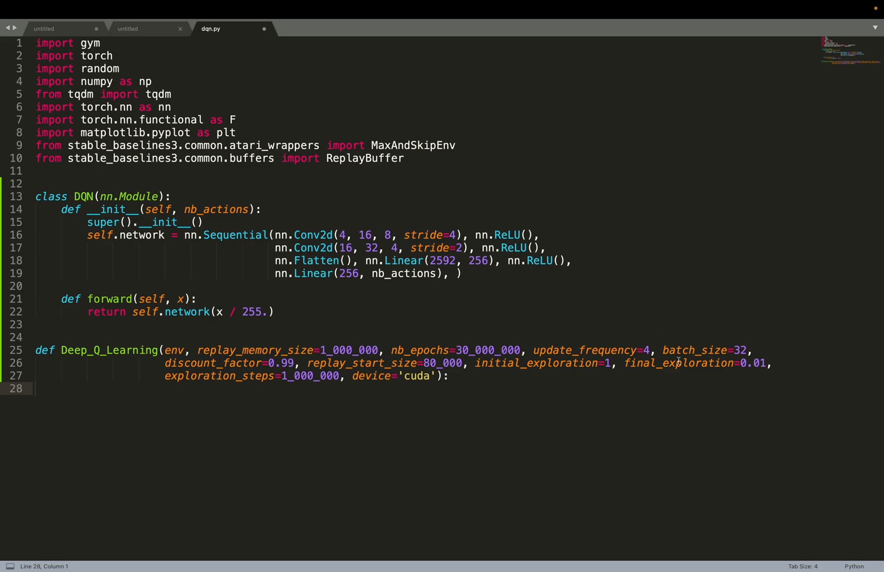
mouse_move(449, 309)
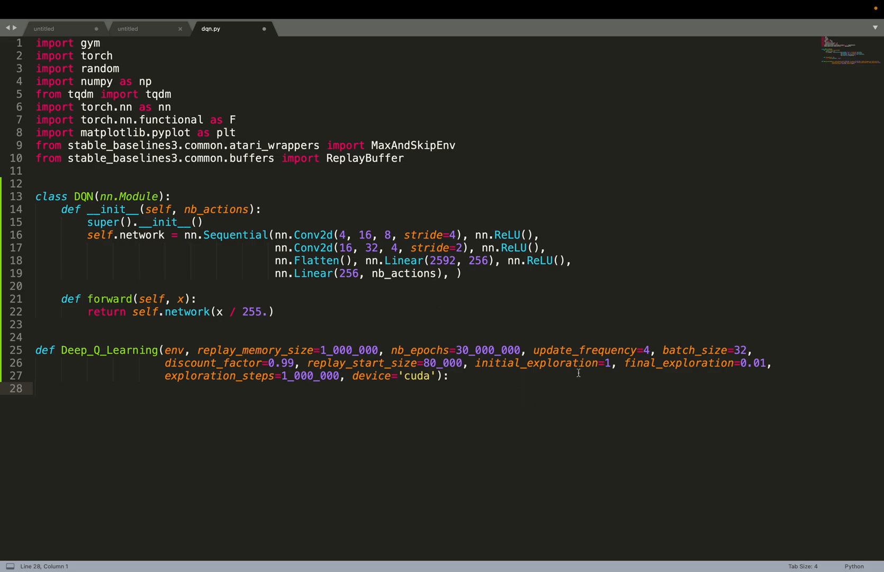
mouse_move(480, 363)
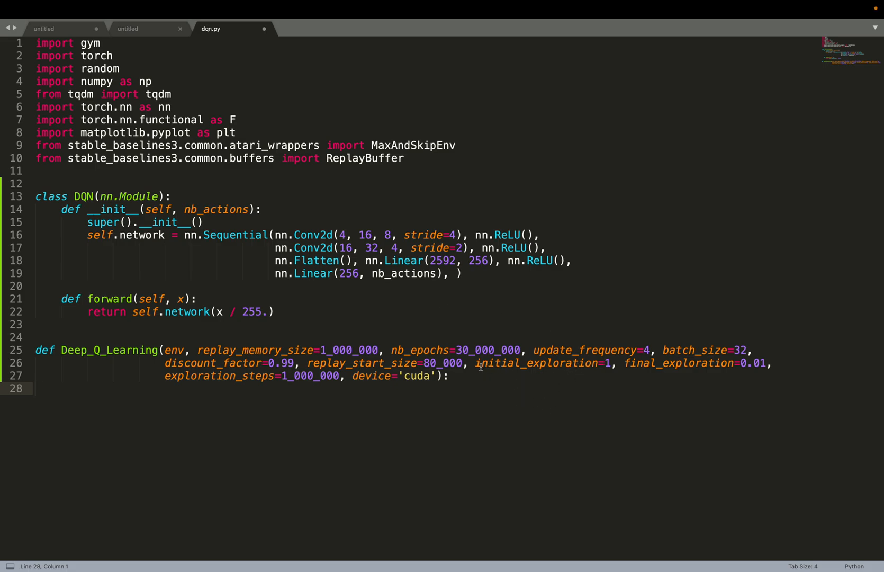
mouse_move(581, 363)
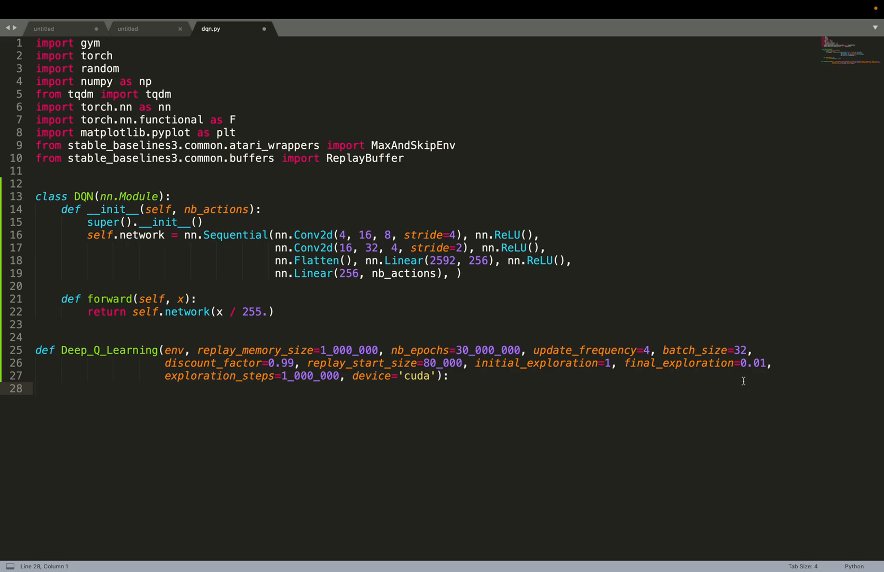
mouse_move(750, 358)
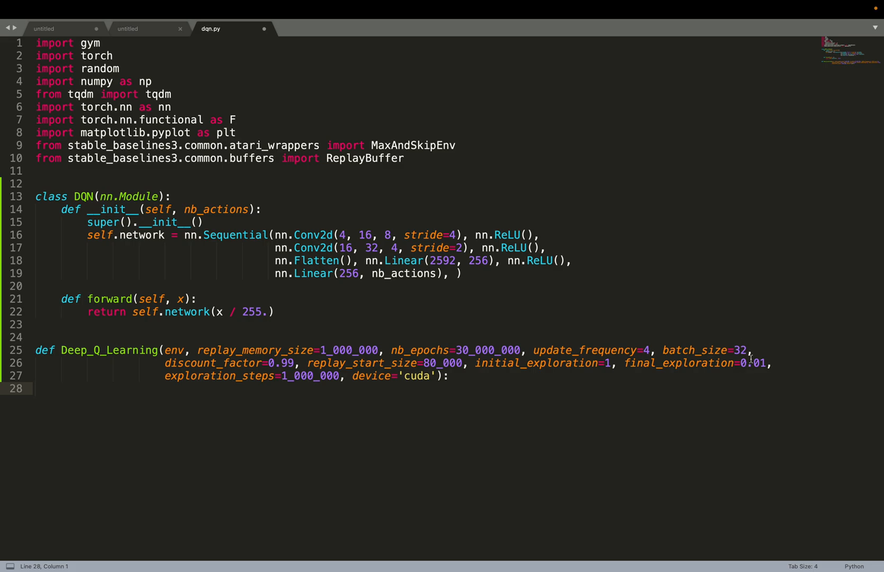
mouse_move(276, 375)
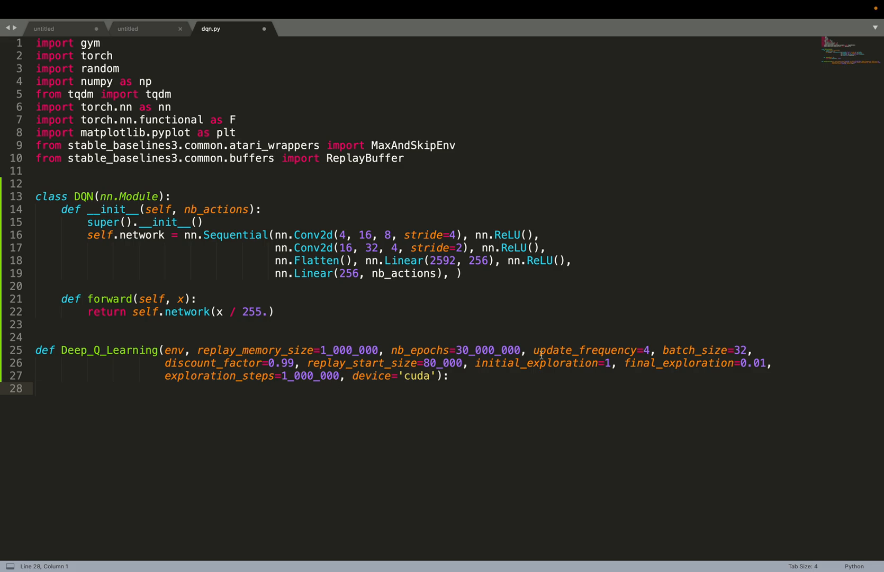
mouse_move(608, 369)
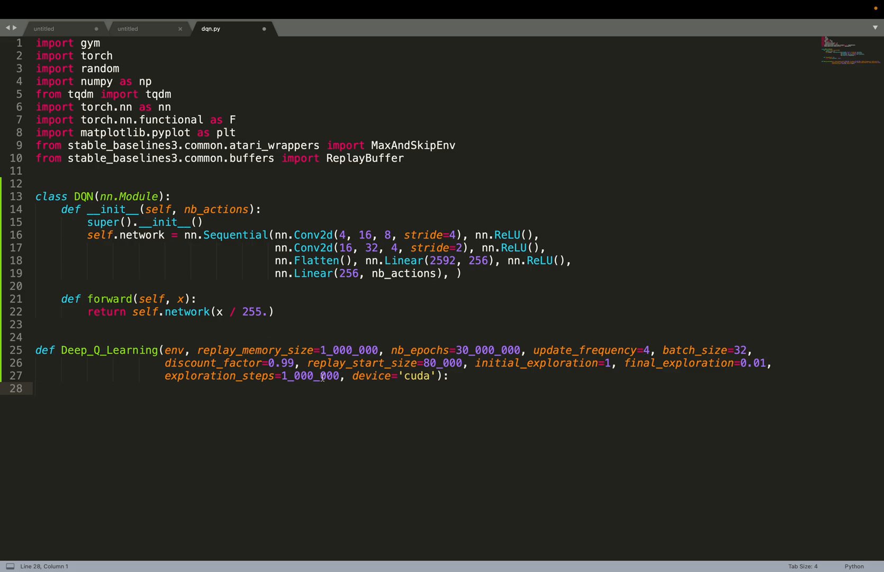
mouse_move(495, 340)
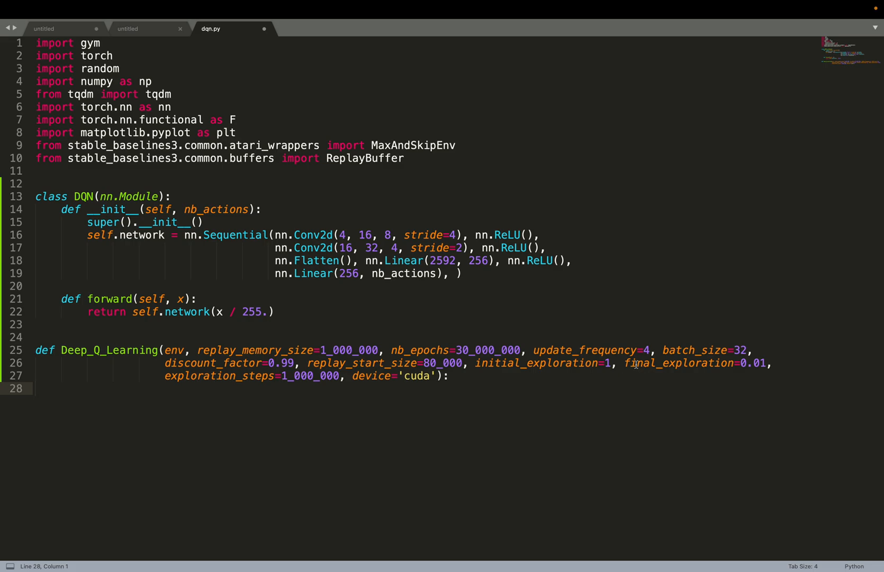
mouse_move(772, 361)
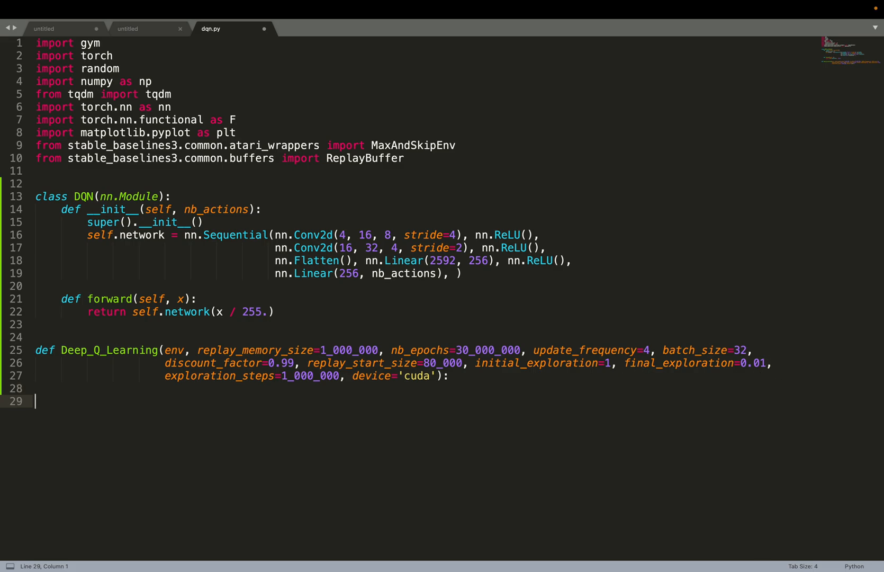
Add the comment '# Initialize replay memory D to capacity N' under the signature.
text(# Initialize replay memory D to capacity N)
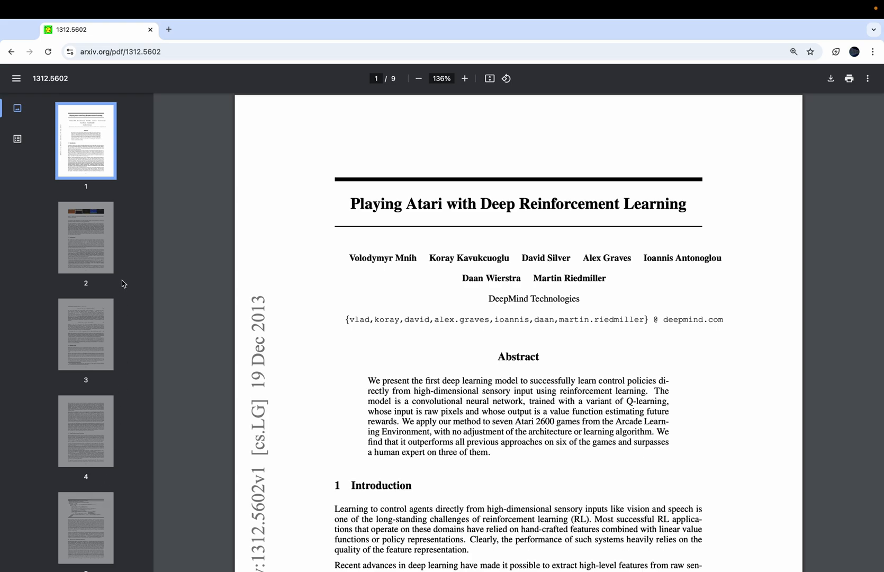
mouse_move(94, 298)
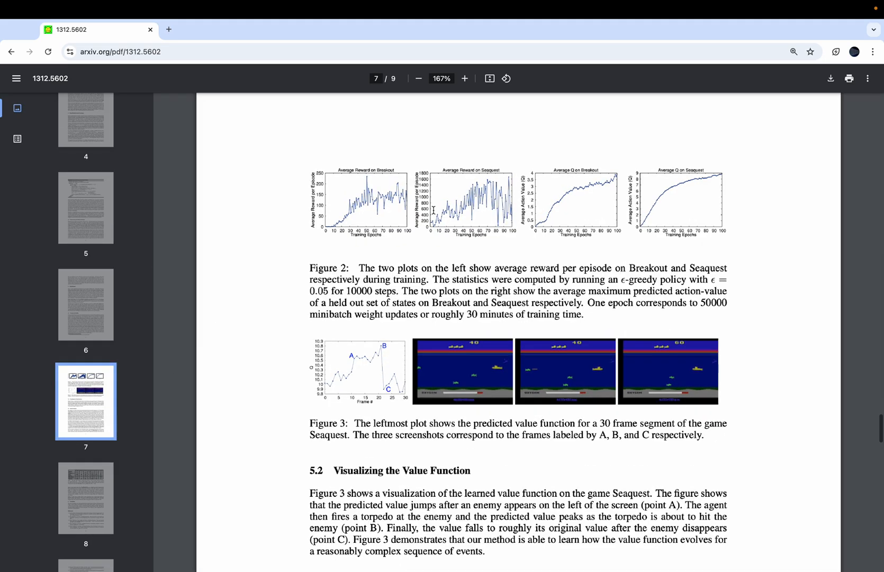
Enlarge Figure 2's Average Reward on Breakout plot on page 7.
click(465, 78)
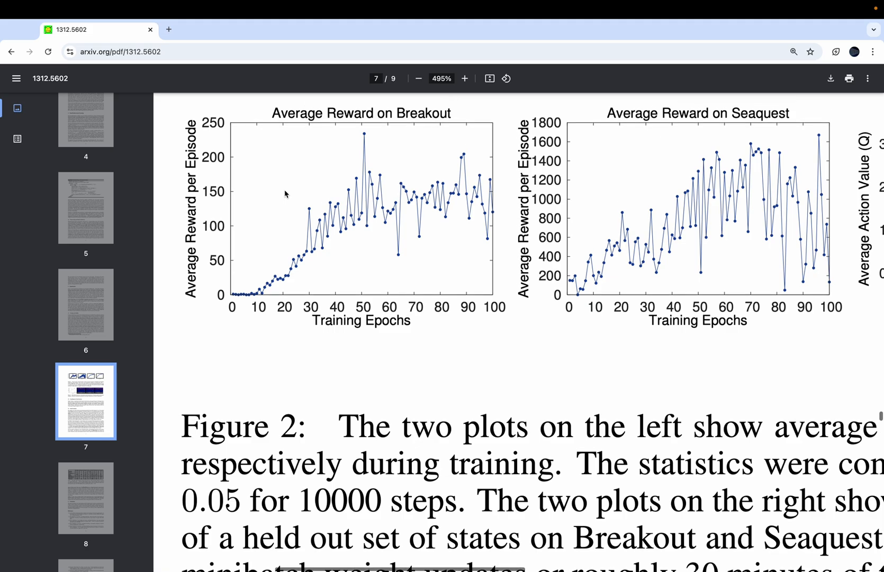
scroll(down, 3)
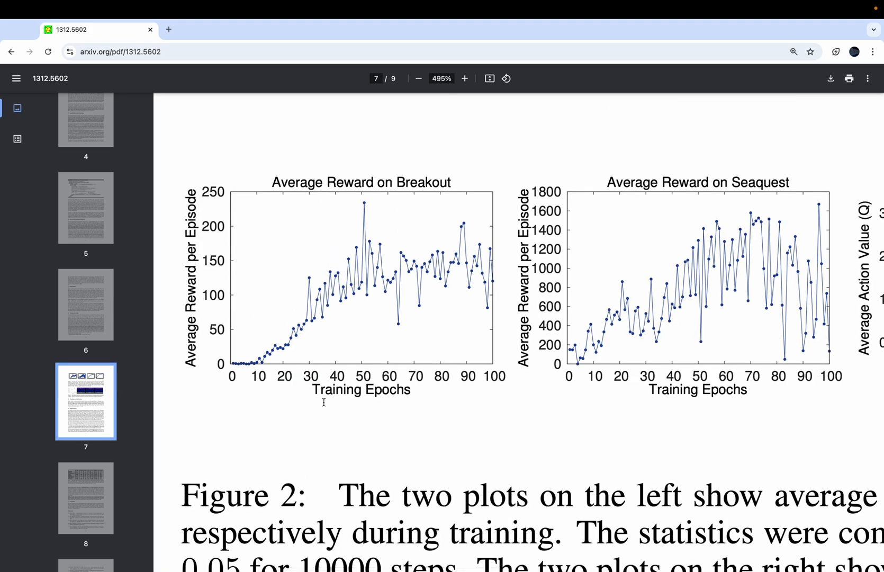
mouse_move(445, 291)
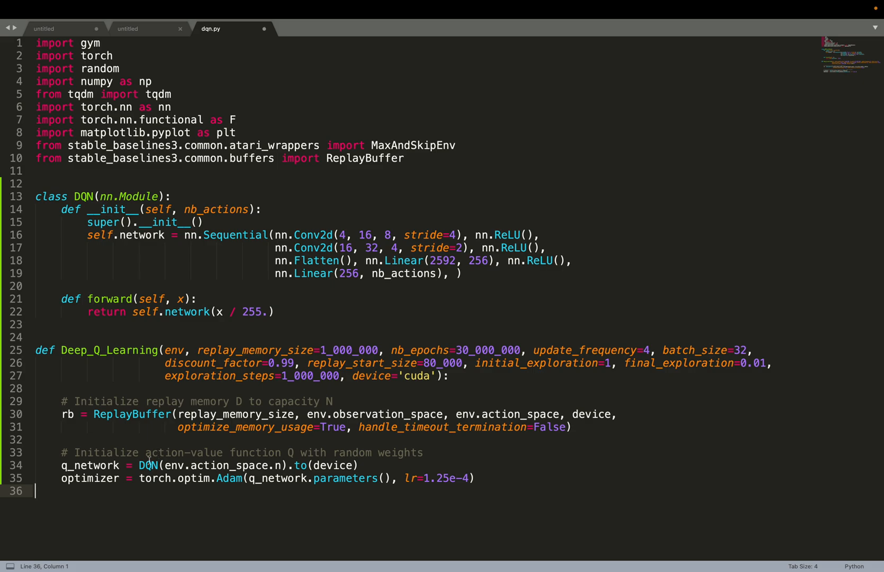
mouse_move(148, 466)
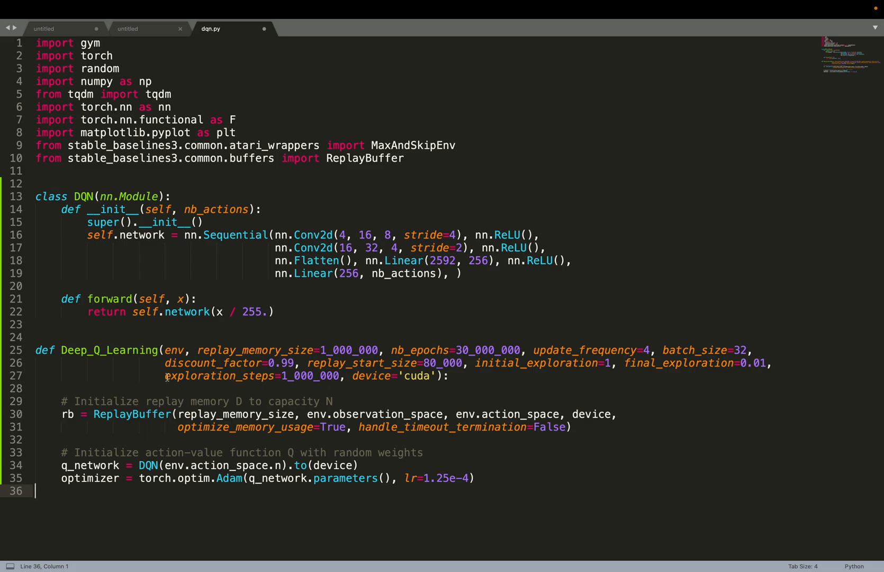
mouse_move(245, 486)
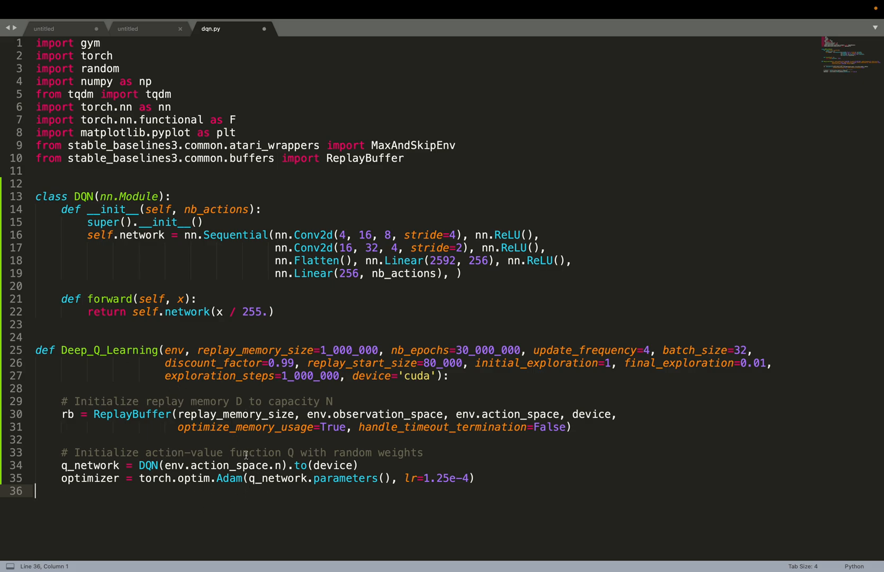
mouse_move(204, 489)
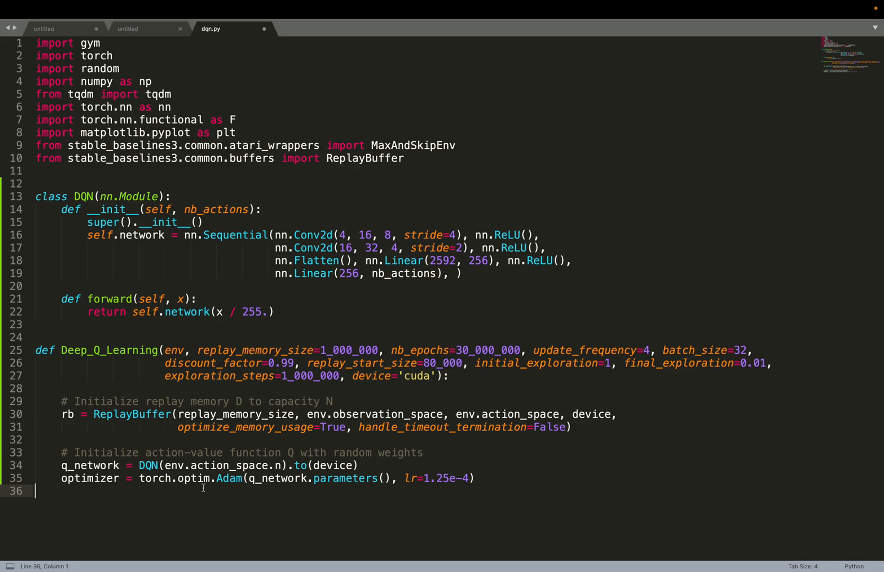
mouse_move(462, 487)
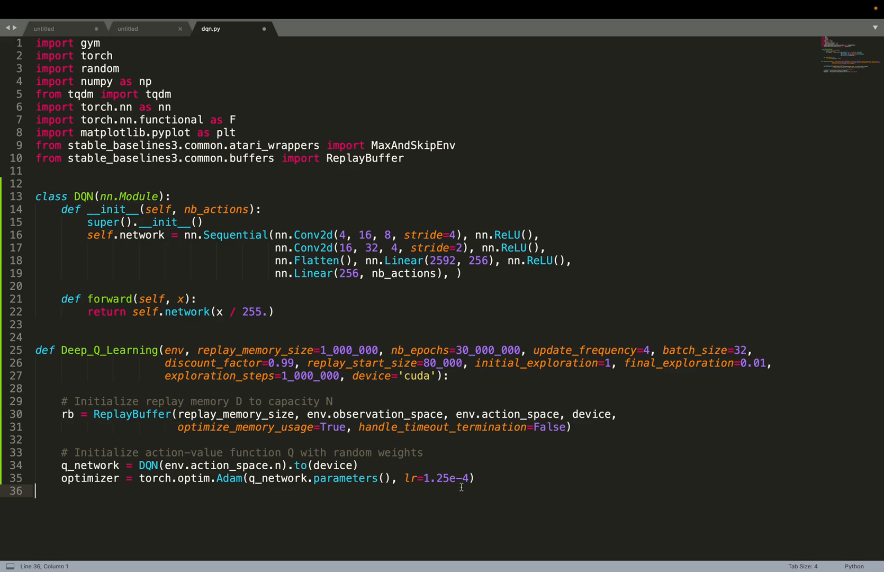
Initialise 'epoch = 0' before the training loop.
text(epoch = 0)
text(total_rewards = 0)
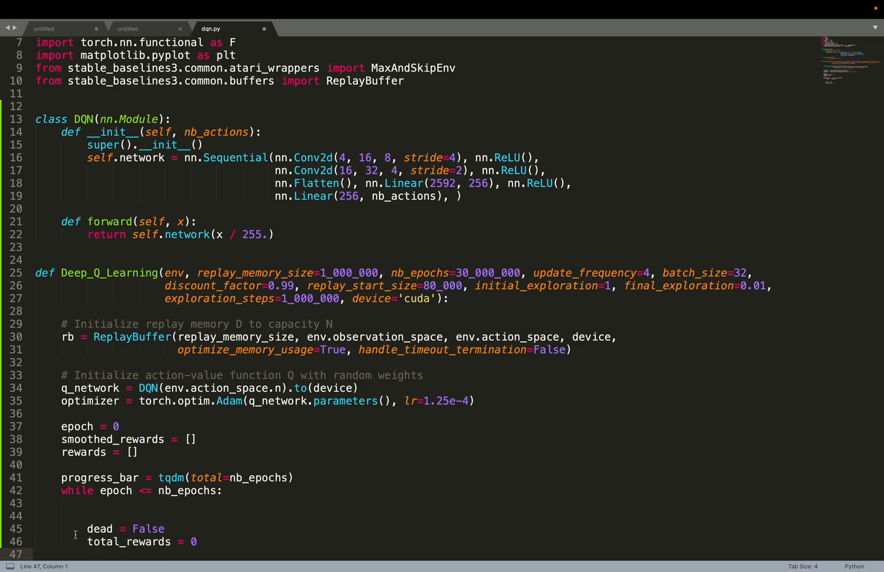
mouse_move(84, 499)
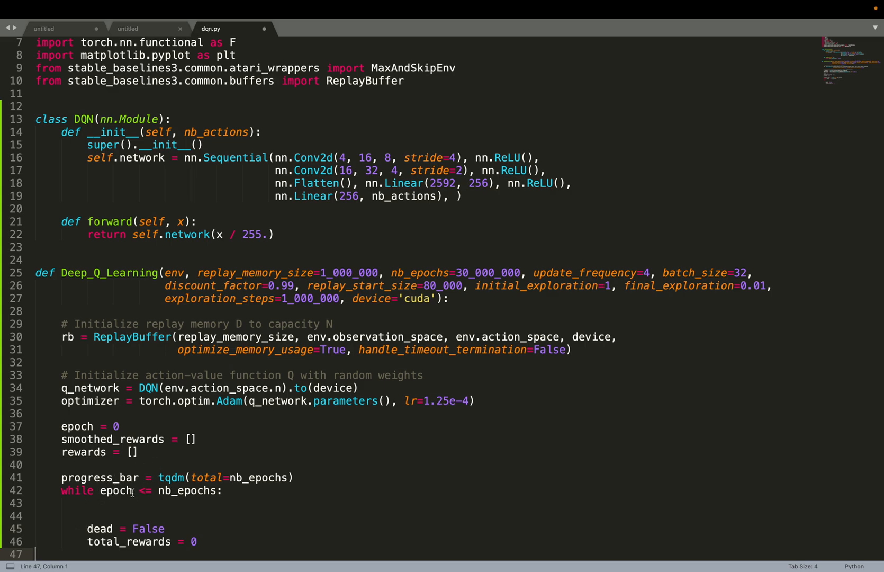
scroll(down, 3)
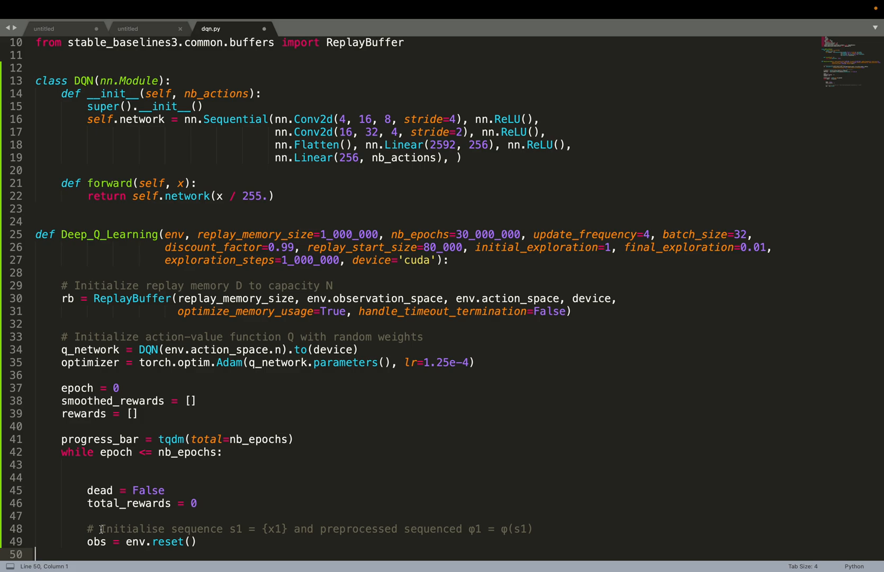
mouse_move(109, 511)
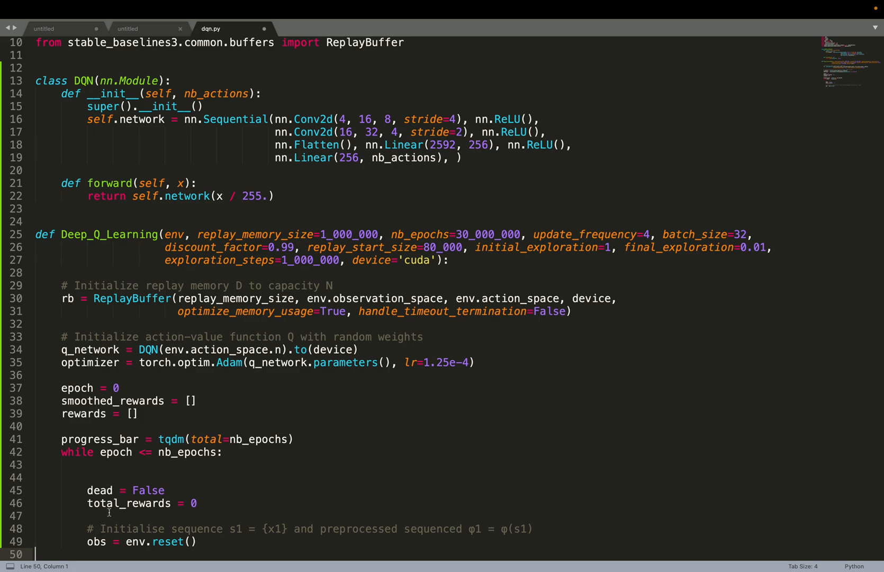
mouse_move(96, 489)
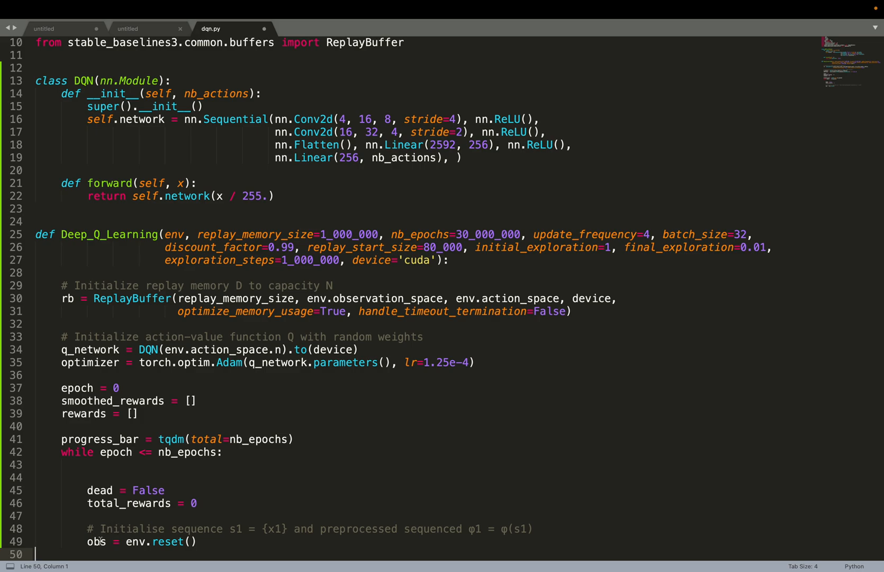
Write the 'for _ in range(random.randint(1, 30)):' no-op loop with its reset comment.
text(for _ in range(random.r)
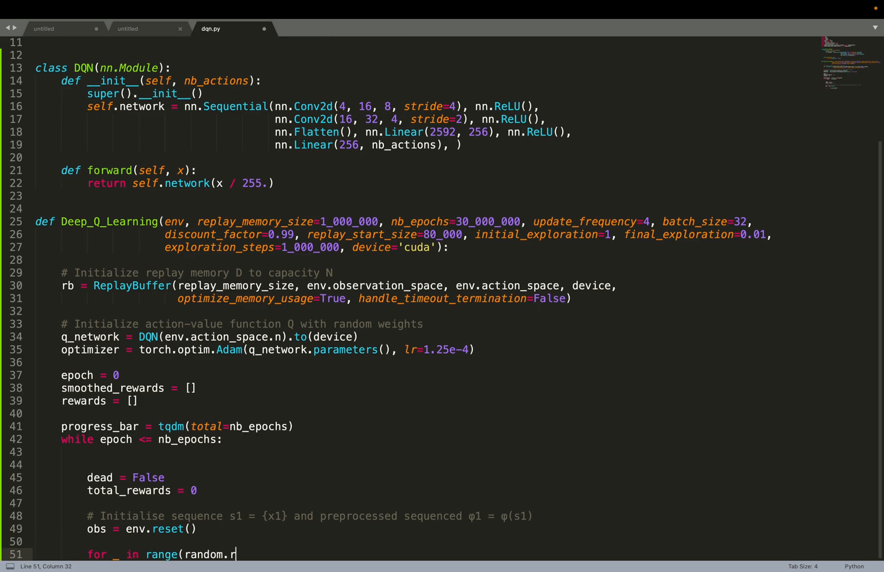
text(andint(1, 30)):  # Noop and fire to reset environment)
text(obs, _, _, info = env.step(1))
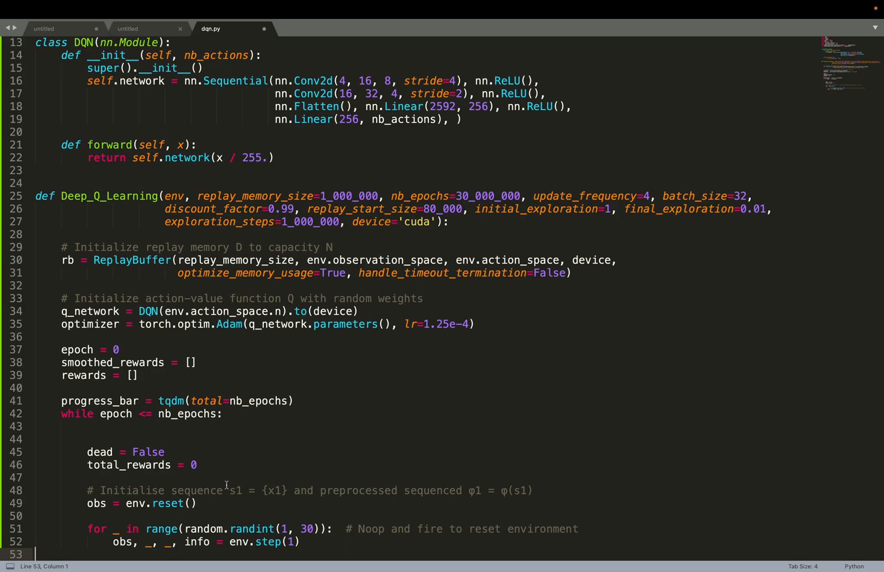
mouse_move(320, 517)
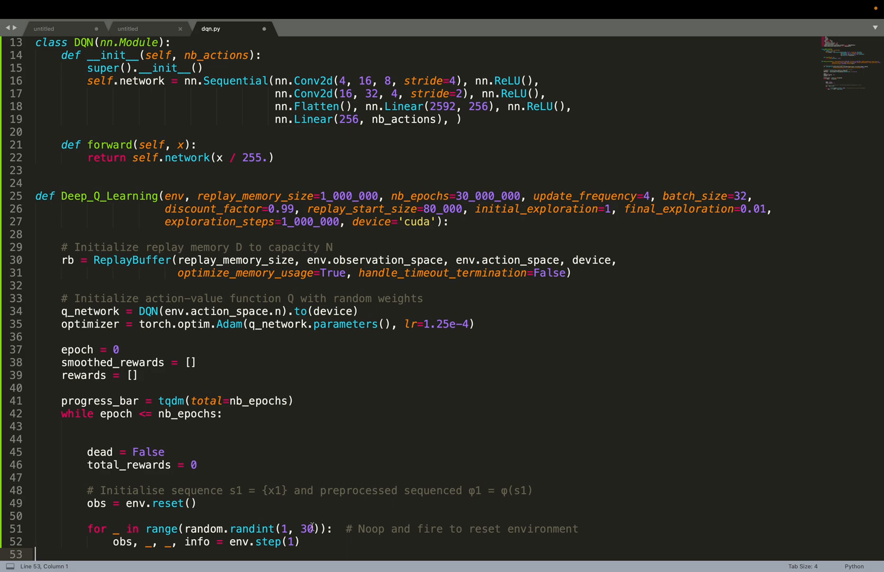
mouse_move(113, 529)
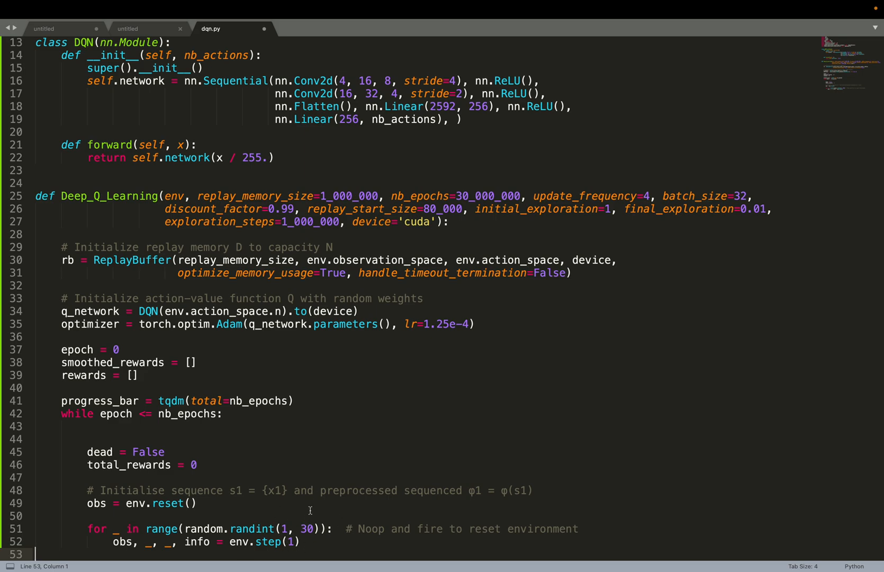
mouse_move(280, 518)
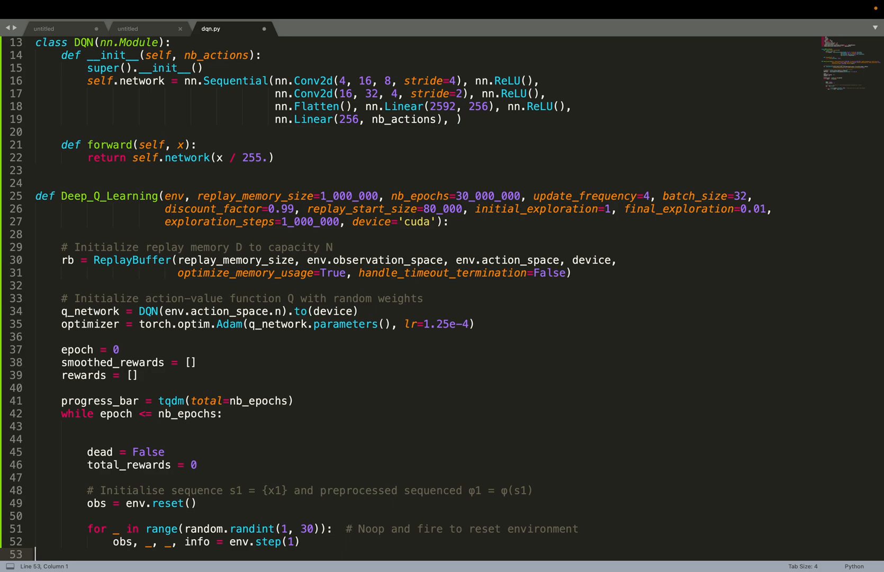
scroll(down, 3)
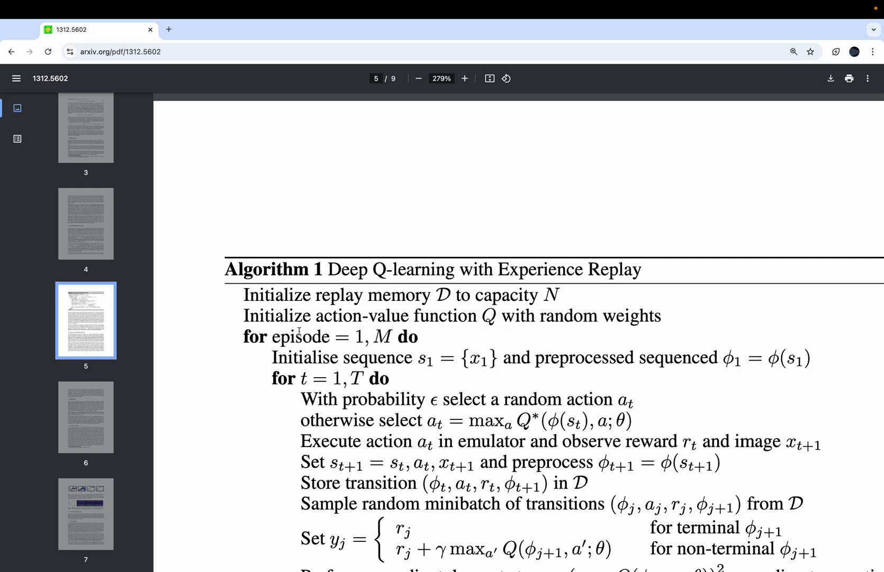
mouse_move(357, 387)
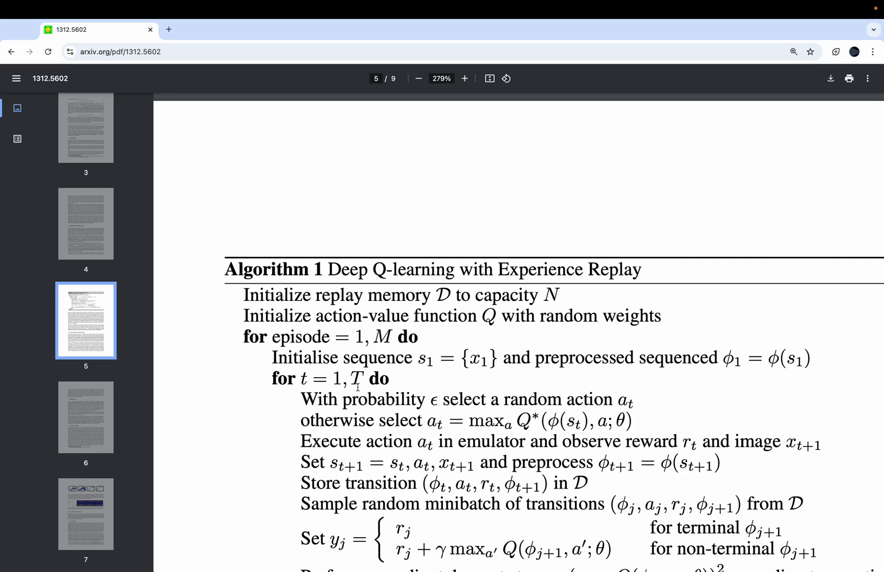
Scroll the arXiv PDF toward Algorithm 1 on page 5.
scroll(down, 3)
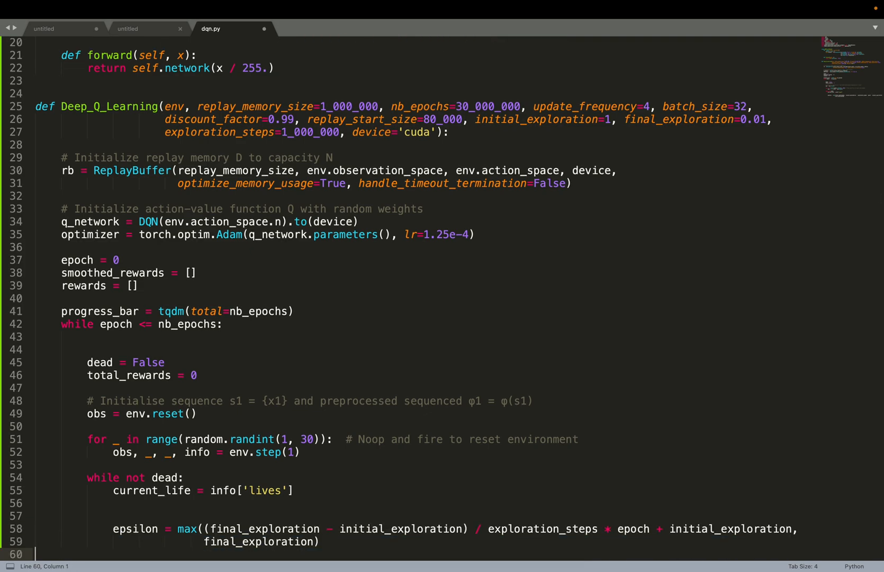
mouse_move(332, 142)
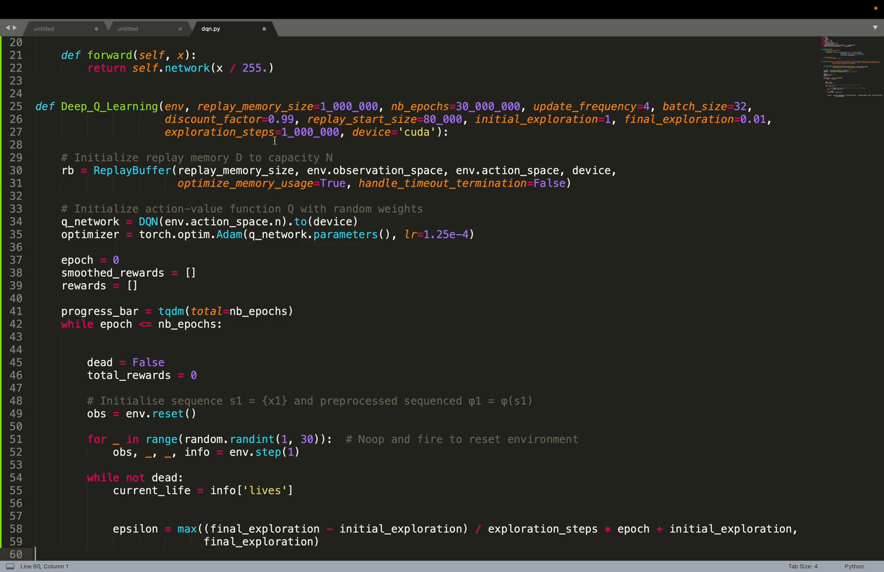
mouse_move(250, 253)
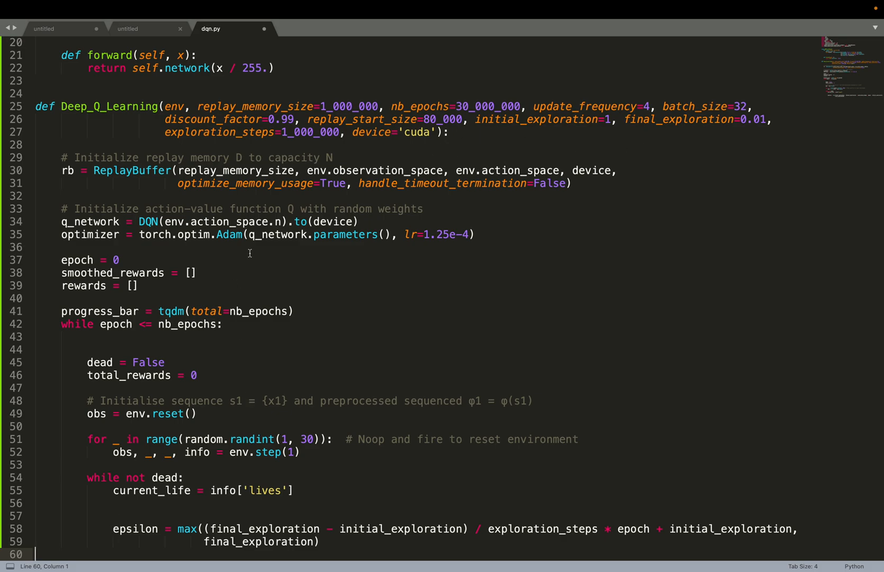
mouse_move(317, 137)
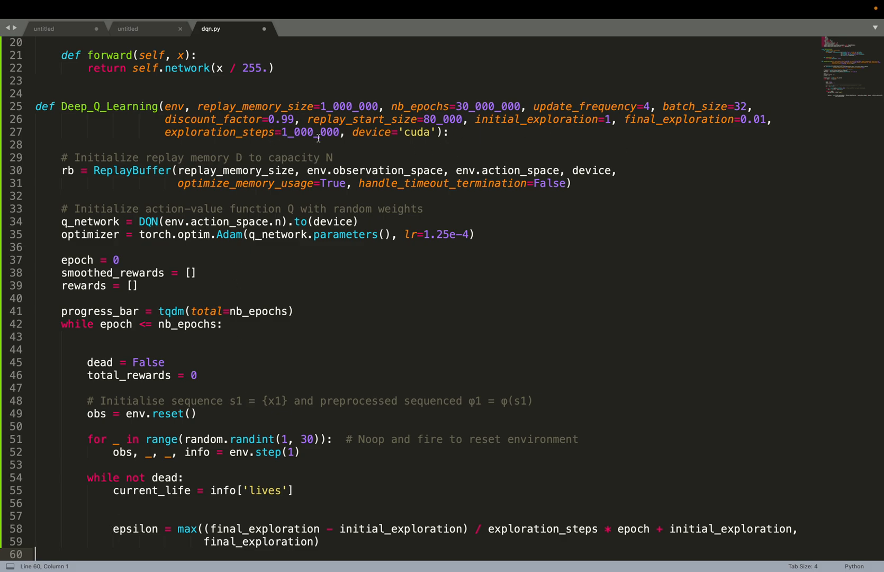
mouse_move(775, 138)
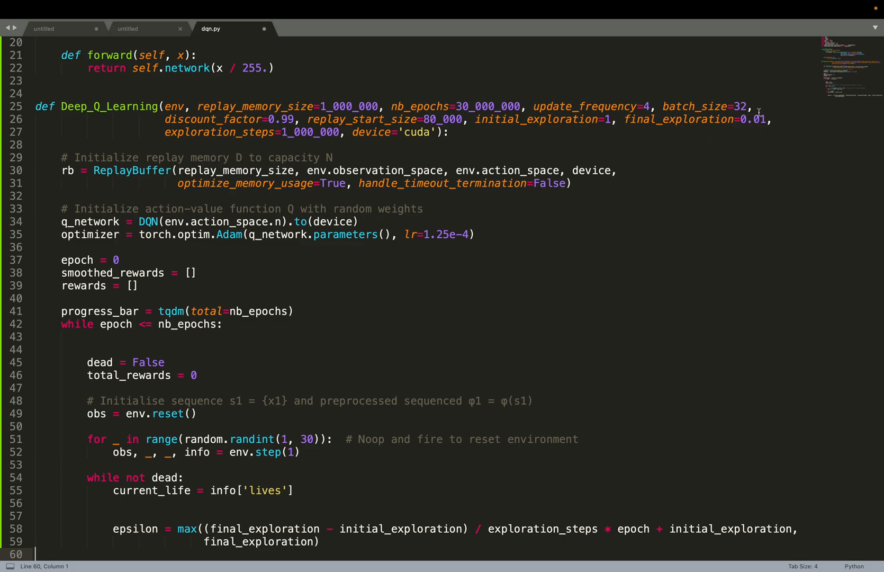
mouse_move(718, 160)
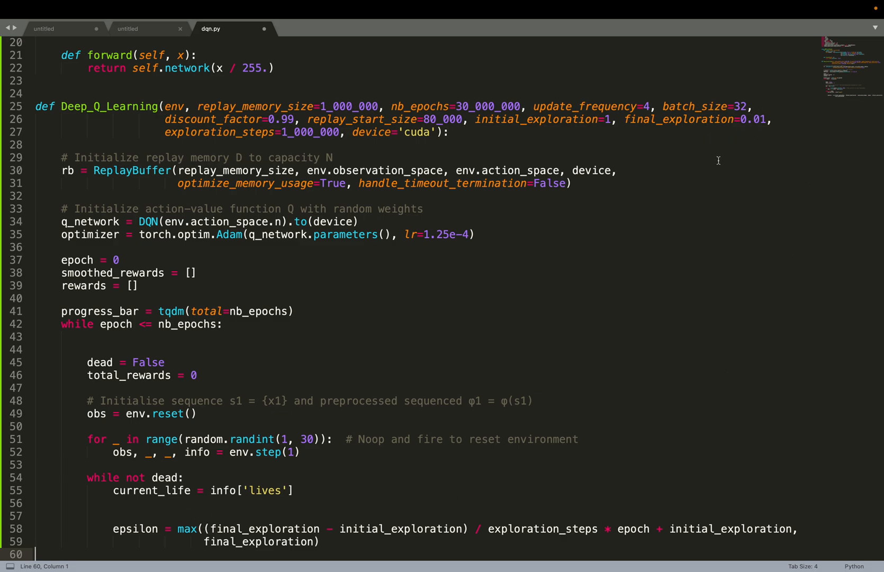
Write 'if random.random() < epsilon:' with its ε-probability comment.
text(if random.random() < epsilon:  # With probability ε select a random action a)
text(action = np.array(env.action_space.sample()))
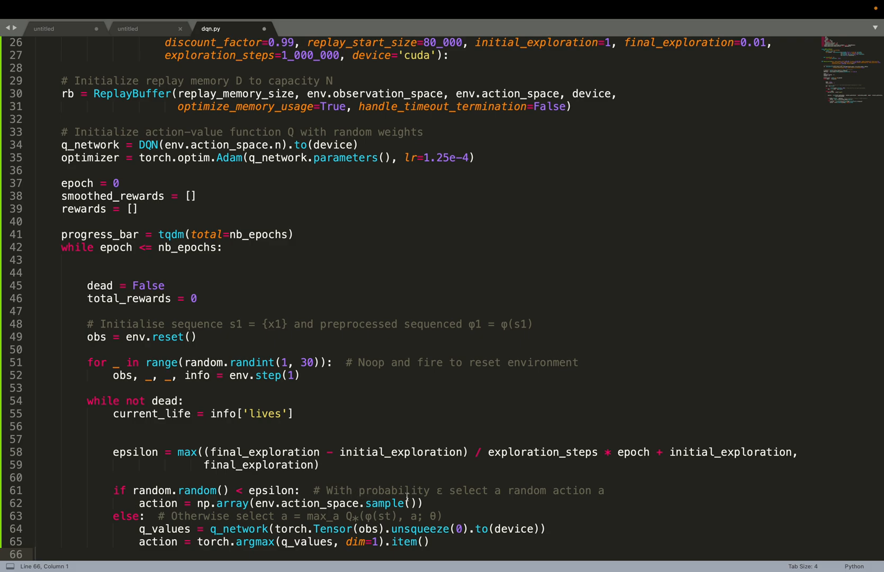
mouse_move(229, 502)
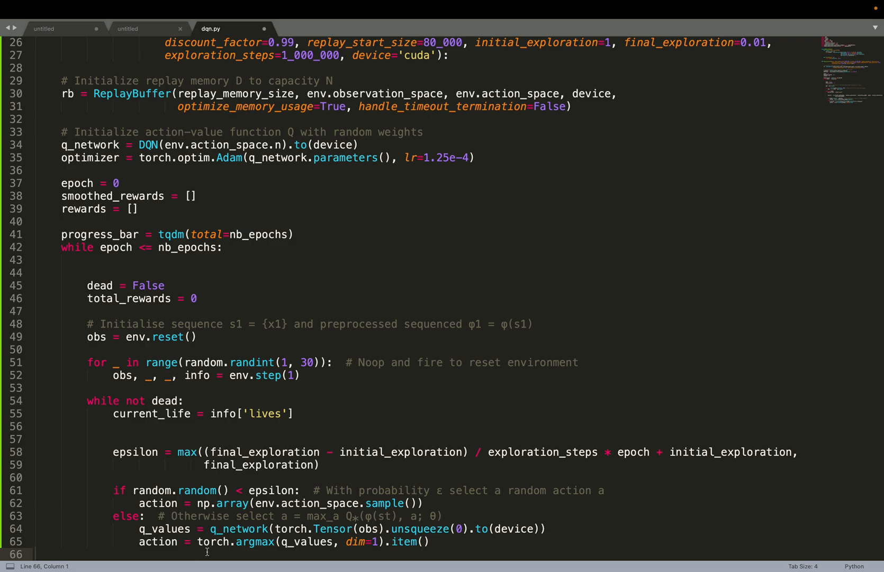
mouse_move(245, 526)
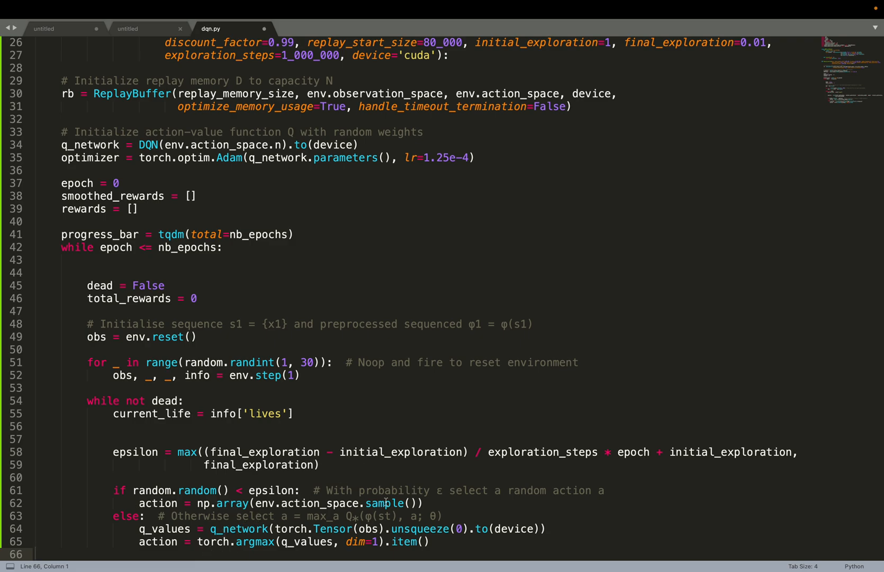
mouse_move(276, 498)
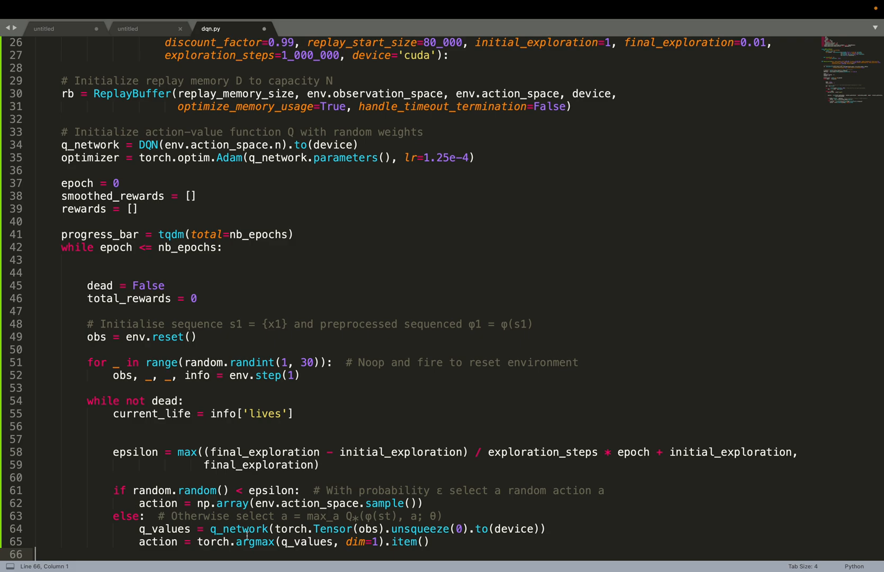
Scroll down to the spot below the action selection for the env.step line.
scroll(down, 3)
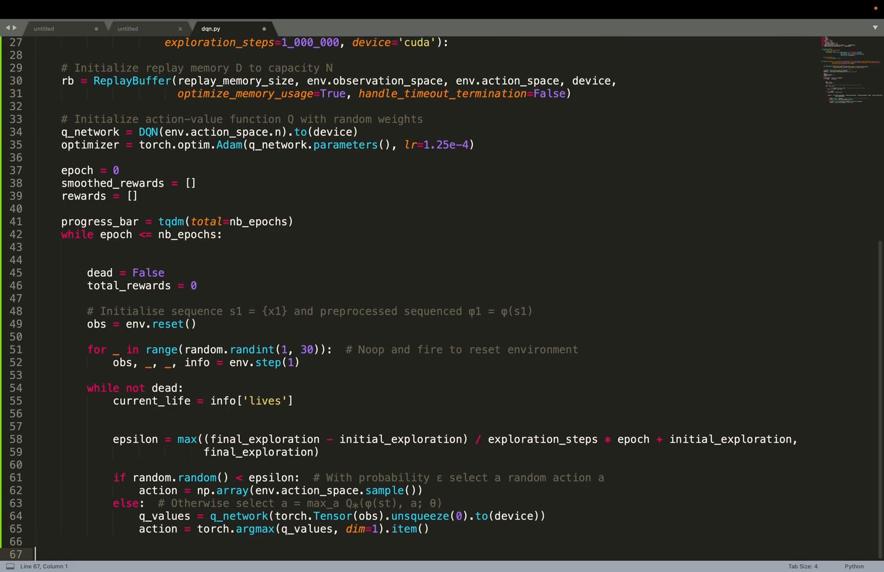
scroll(down, 3)
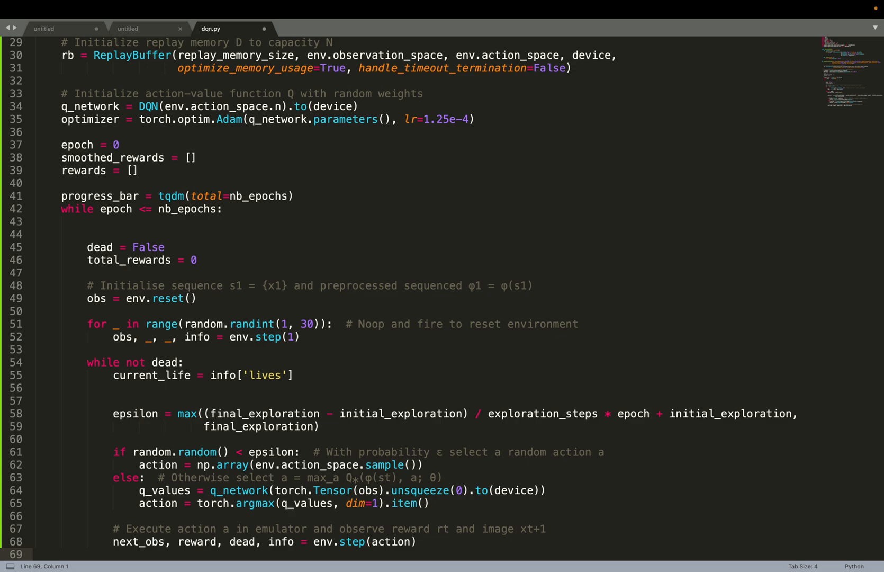
mouse_move(384, 541)
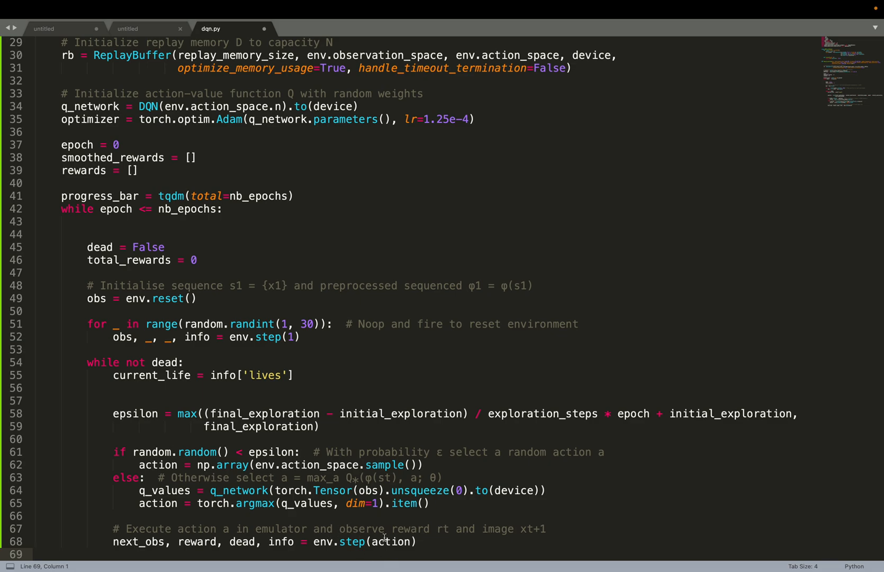
mouse_move(132, 538)
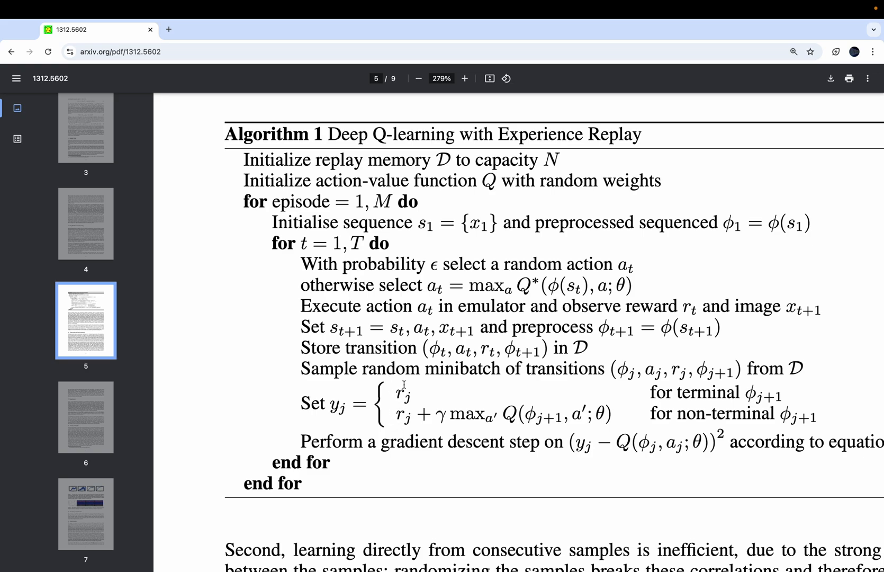
mouse_move(404, 416)
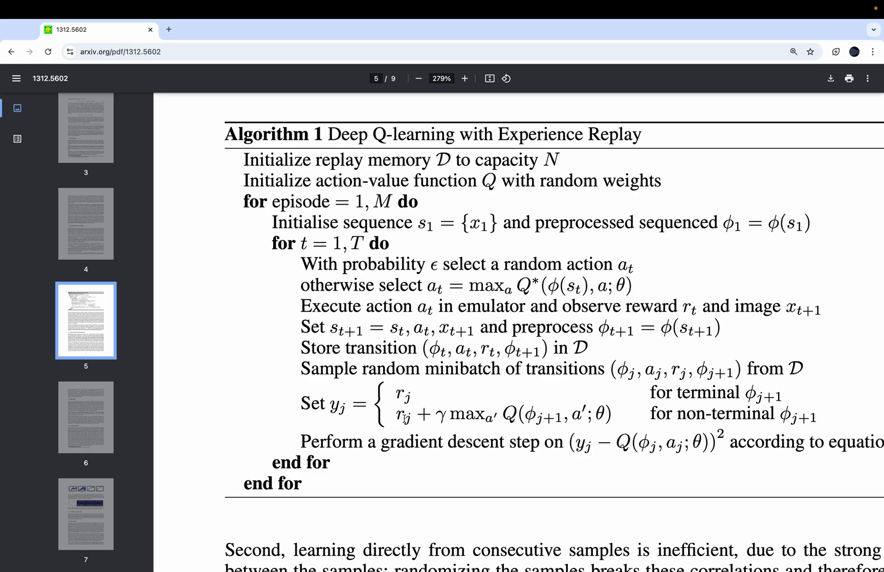
mouse_move(570, 427)
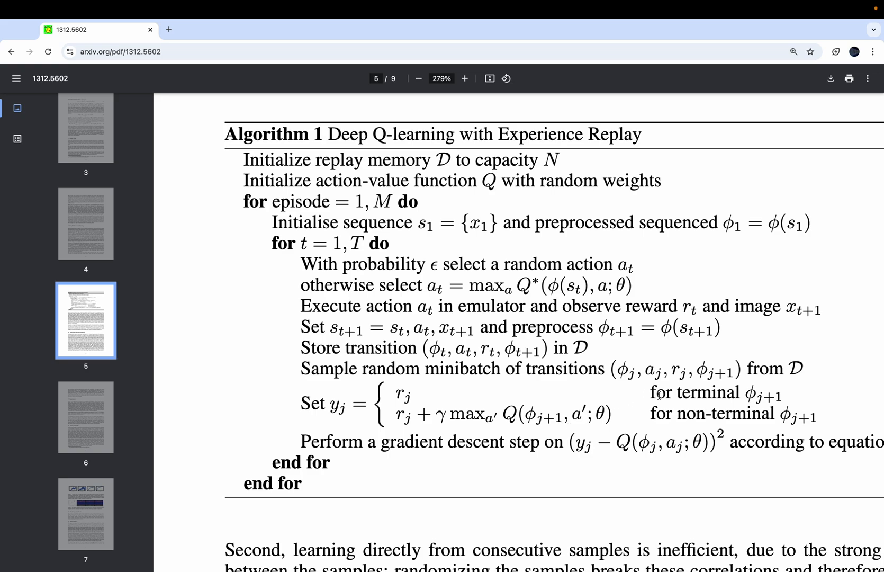
mouse_move(699, 401)
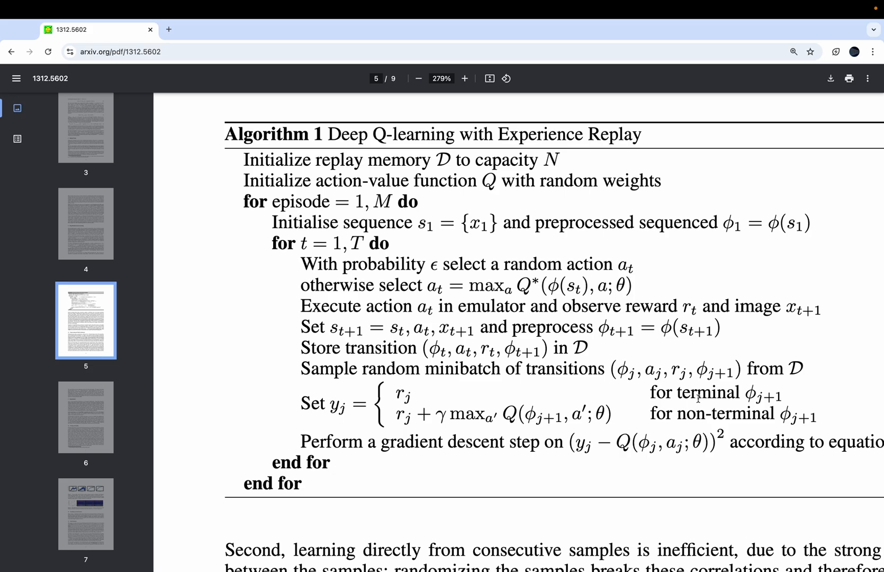
mouse_move(678, 427)
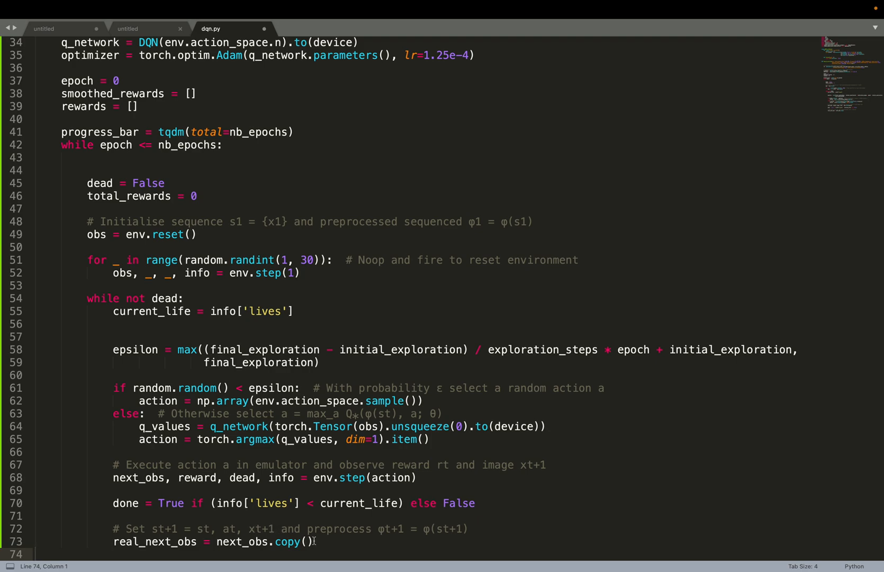
mouse_move(219, 512)
text(total_rewards += reward)
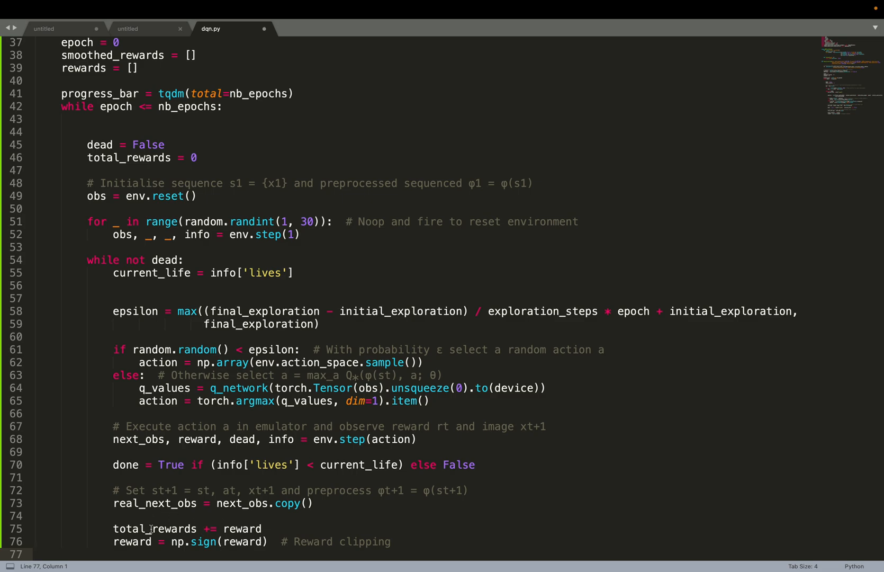
mouse_move(253, 542)
text(rb.add(obs, r)
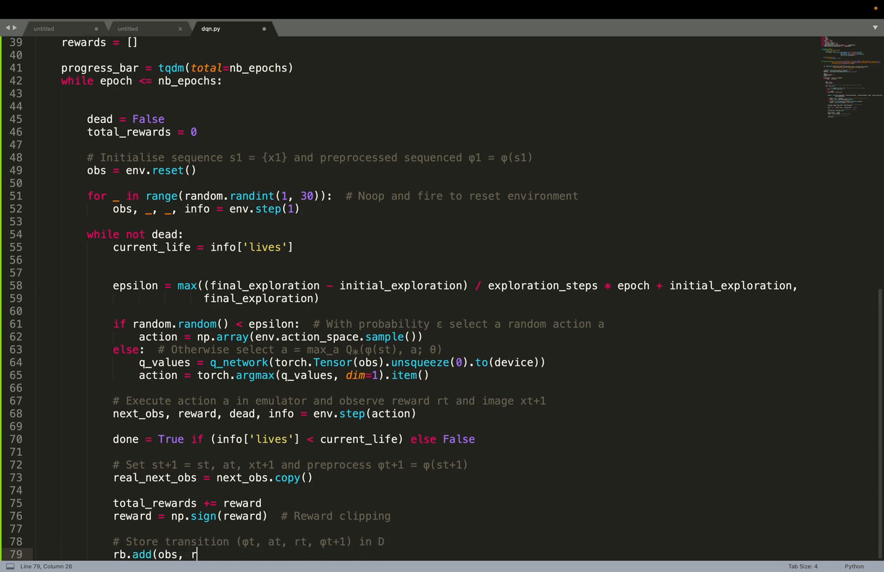
Complete the rb.add(...) call storing real_next_obs, action, reward, done, info.
text(eal_next_obs, action, reward, done, info))
text(obs = next_obs)
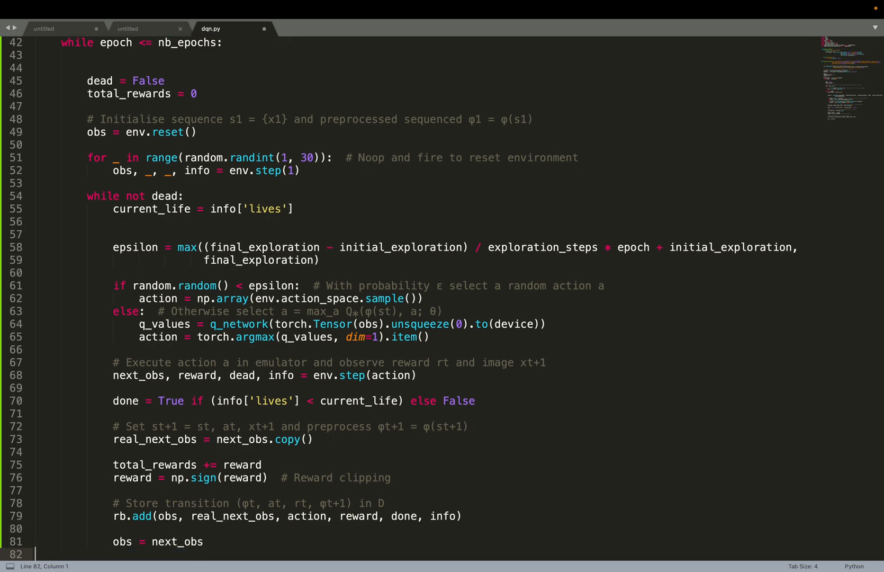
mouse_move(370, 295)
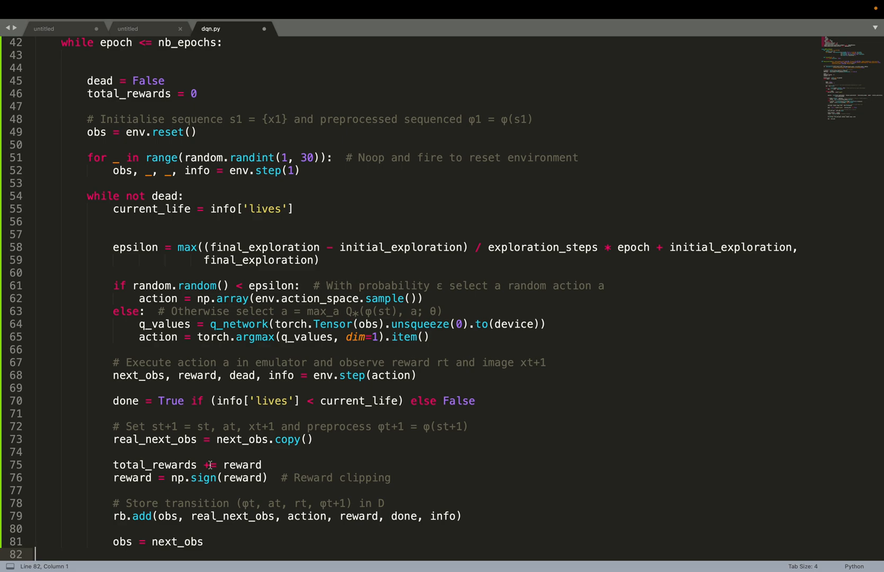
mouse_move(185, 567)
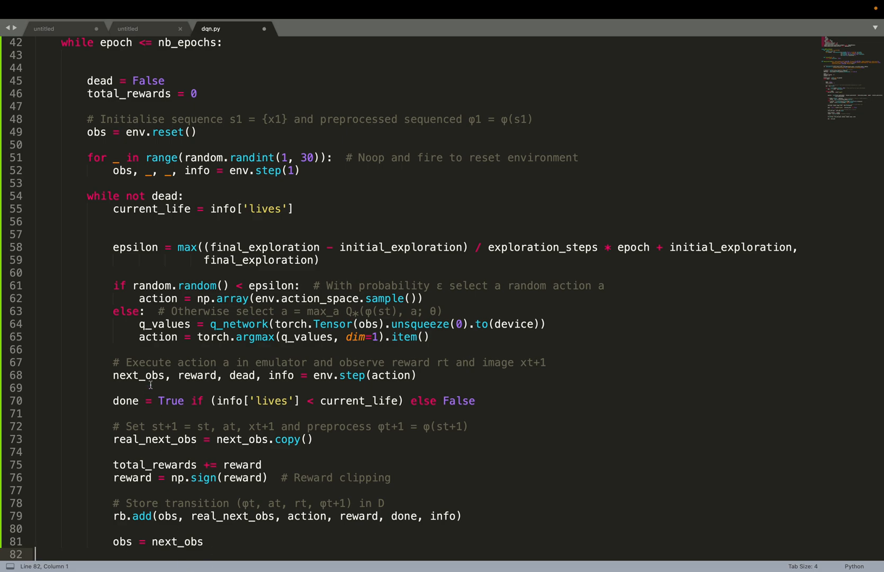
mouse_move(150, 369)
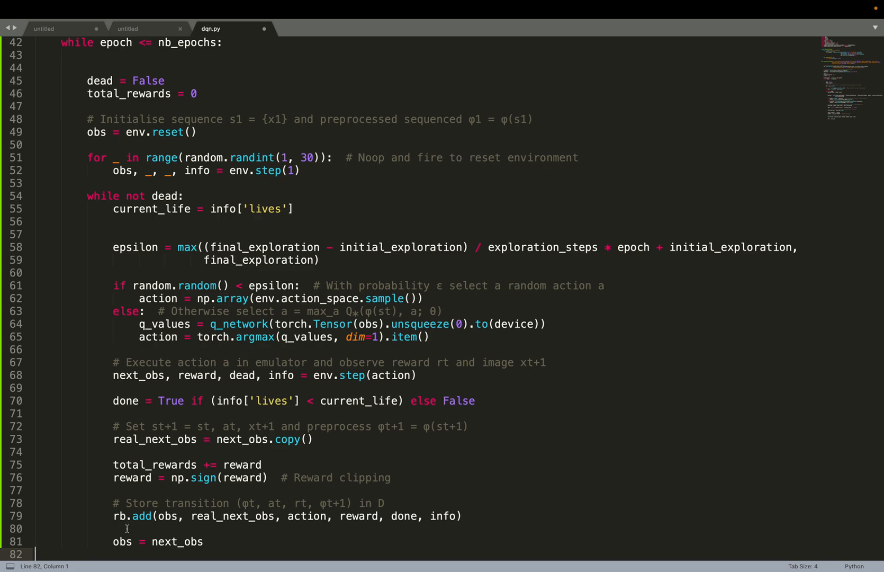
Write the update block: if epoch > replay_start_size and epoch % update_frequency == 0, sample rb, compute no_grad targets and gathered current Q-values.
text(if epoch > replay_start_size and ep)
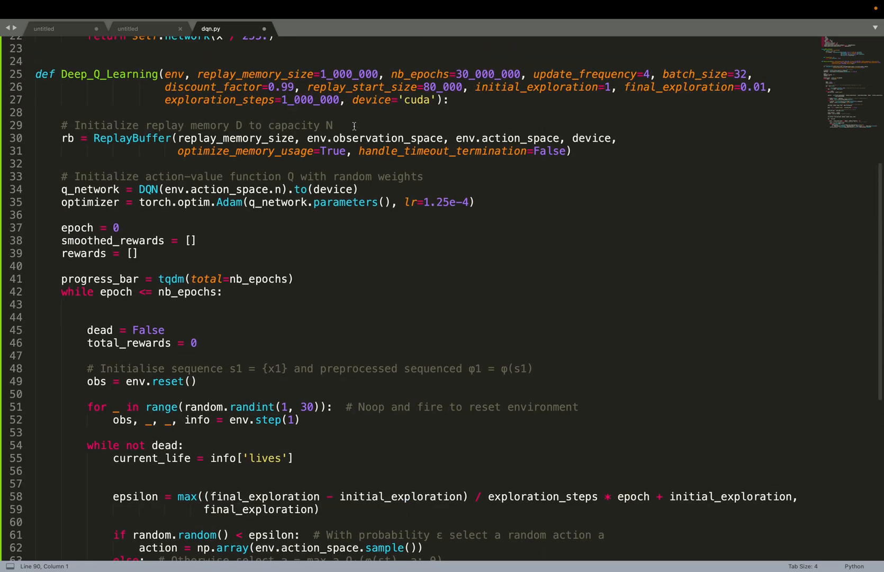
scroll(down, 3)
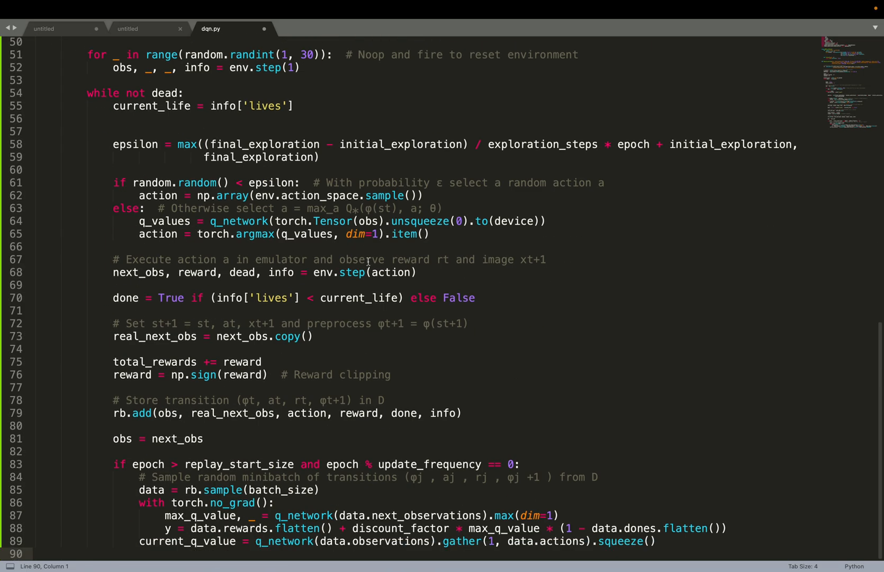
mouse_move(370, 490)
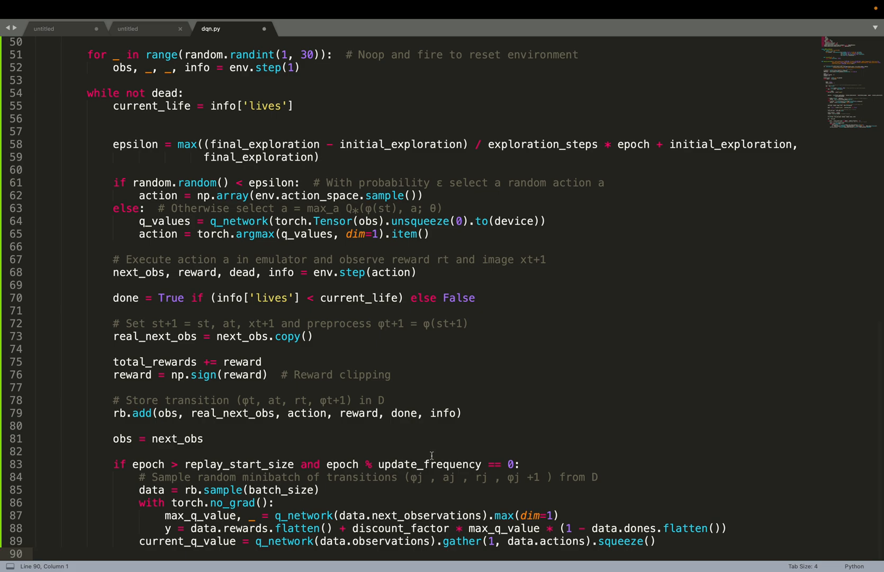
scroll(up, 3)
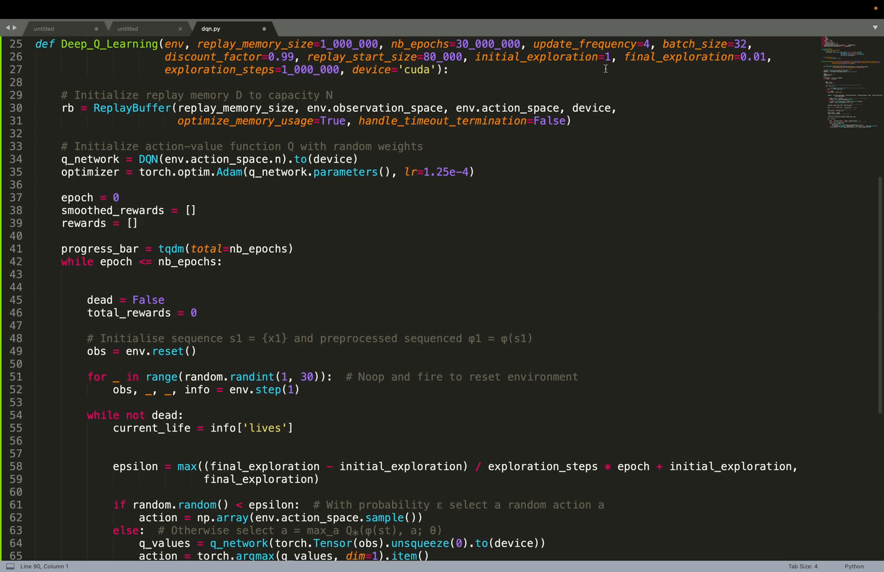
mouse_move(601, 62)
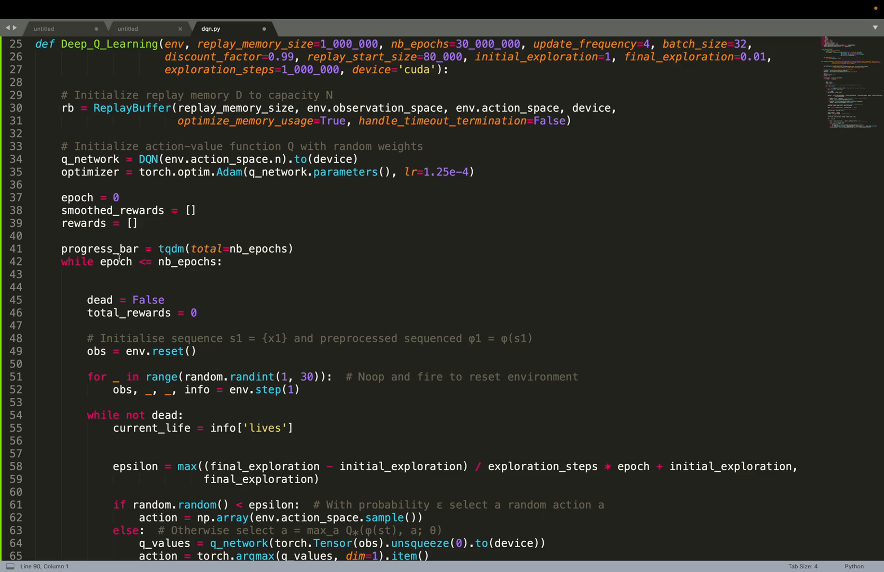
scroll(down, 3)
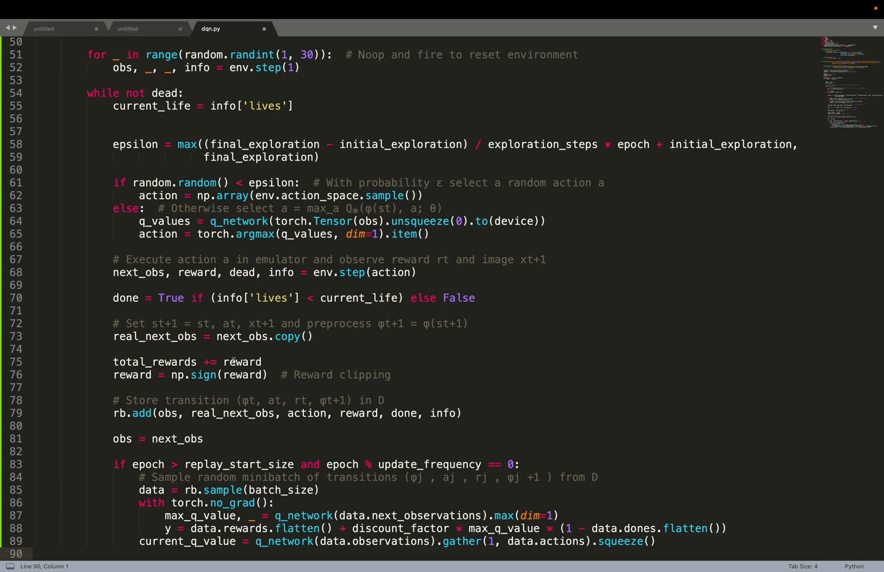
scroll(down, 3)
text(loss = F.huber_loss(y, current_q_value))
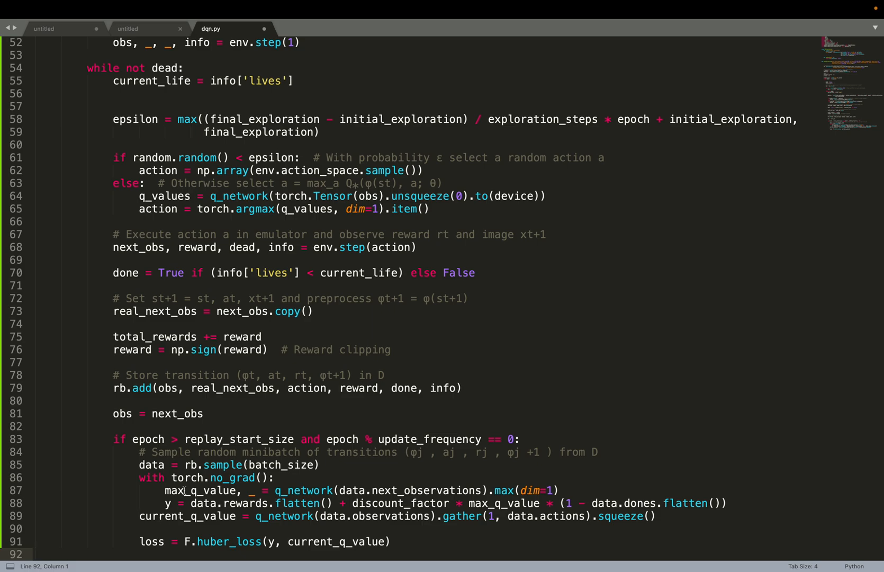
mouse_move(167, 504)
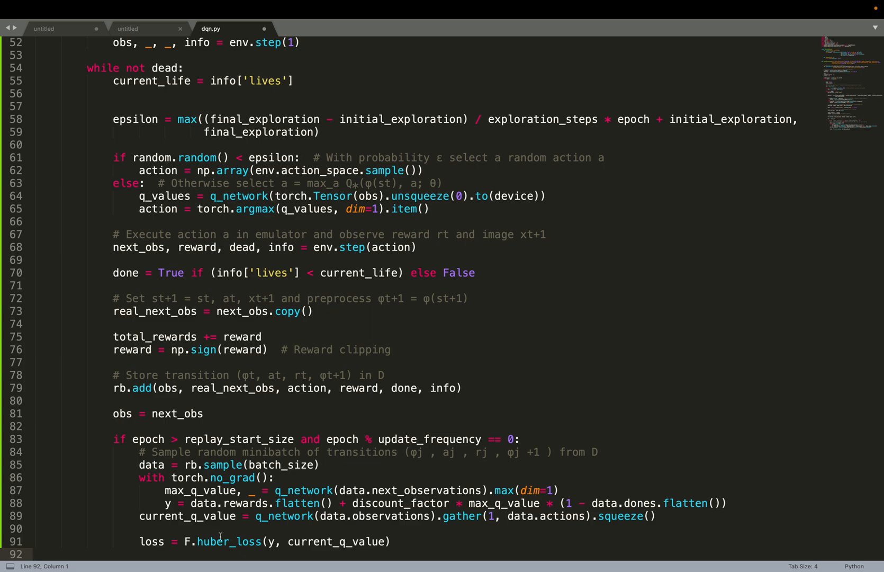
mouse_move(217, 547)
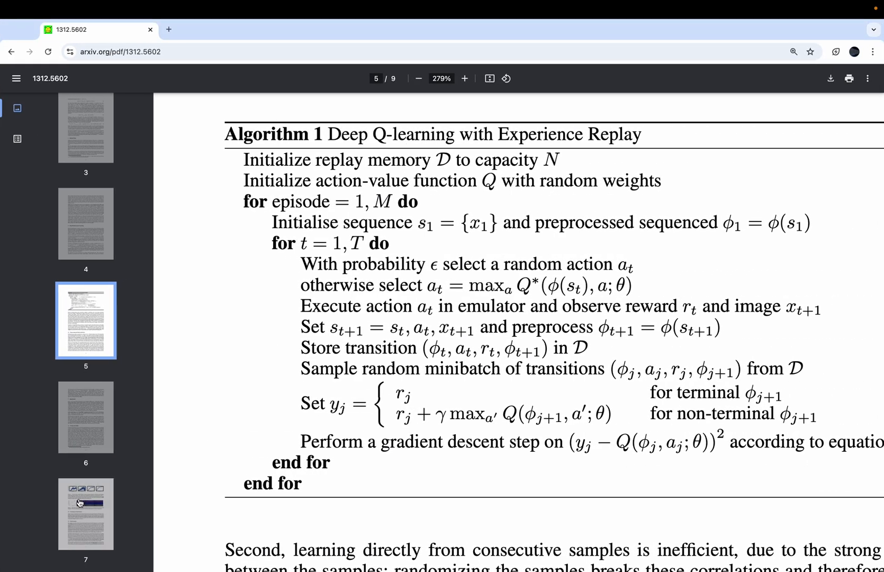
Bring up the arXiv PDF's Algorithm 1 in Chrome to check the gradient descent step.
click(86, 513)
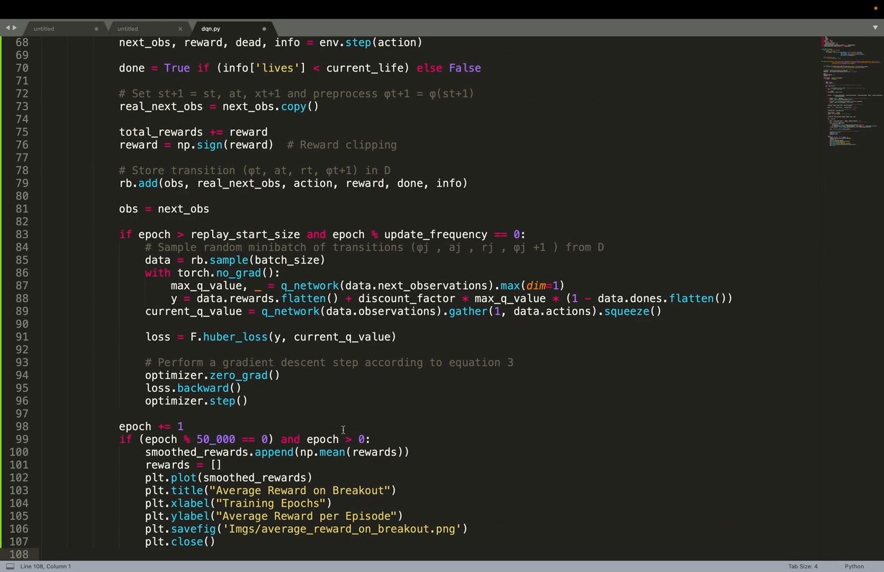
mouse_move(347, 451)
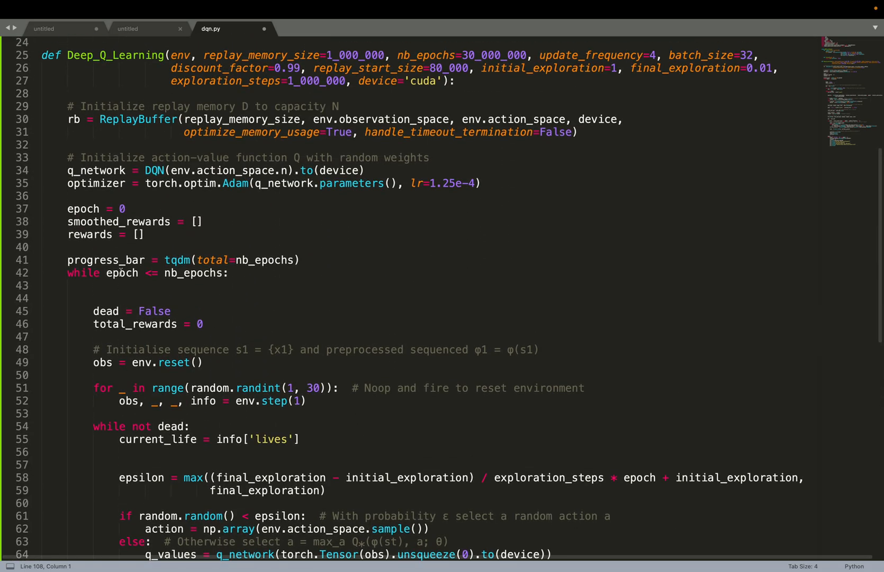
mouse_move(110, 350)
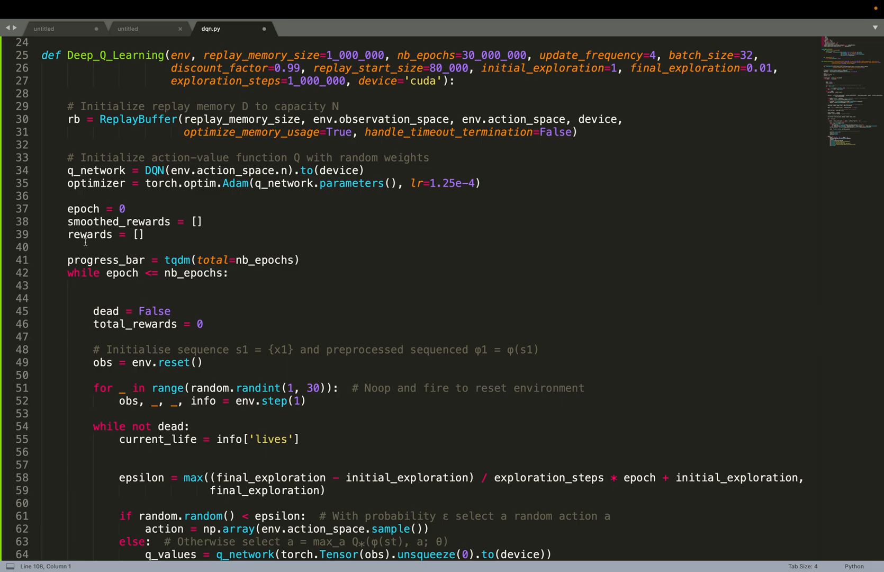
Add epoch increment and the every-50,000-epoch block plotting smoothed Breakout rewards with title, labels, savefig and close.
scroll(down, 3)
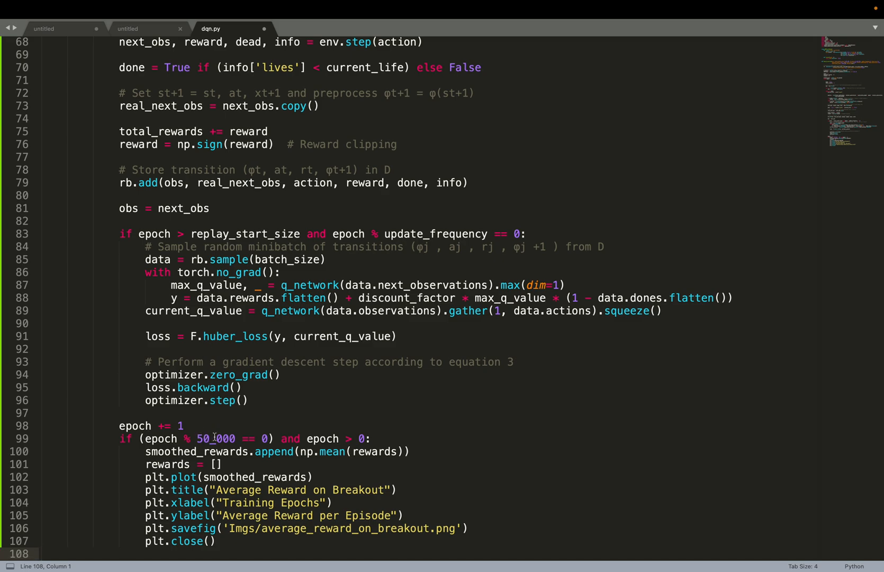
mouse_move(366, 450)
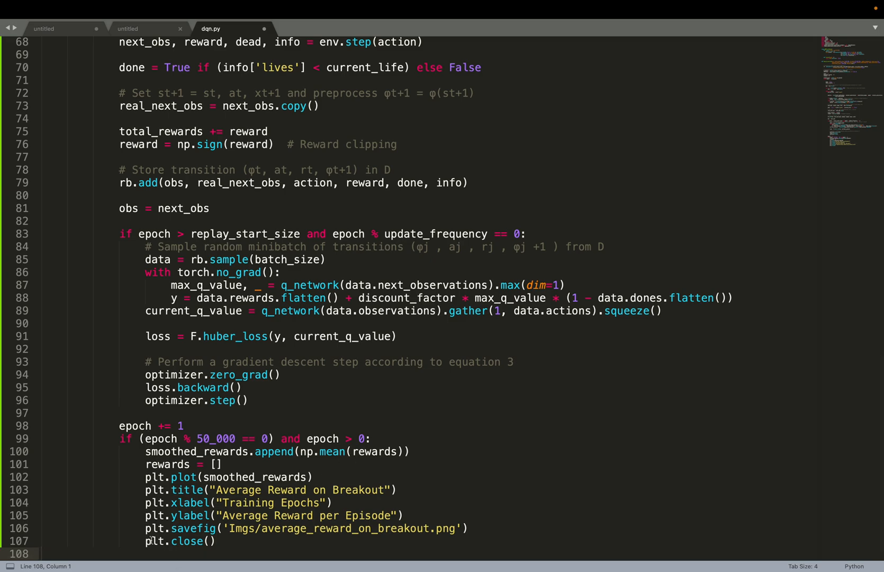
scroll(down, 3)
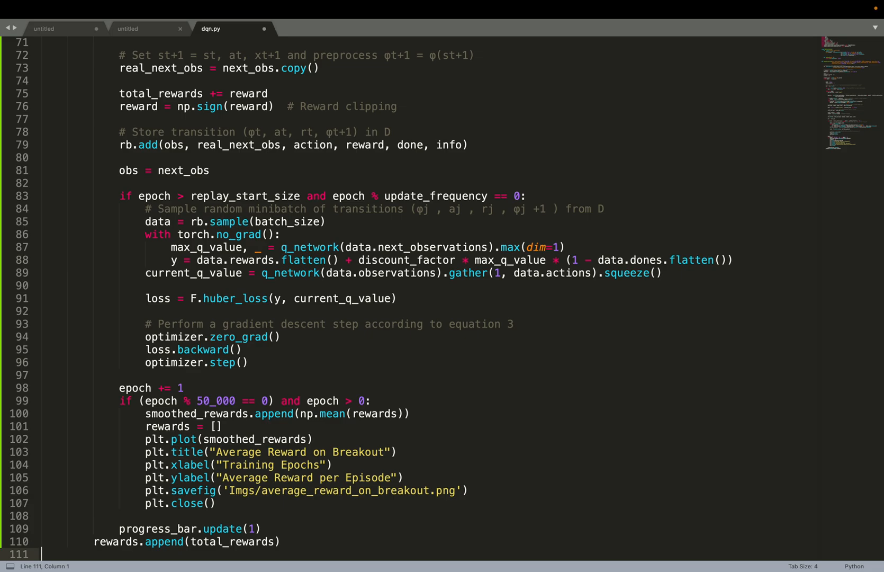
Add progress_bar.update(1) per step and rewards.append(total_rewards) per episode, reviewing the function.
scroll(up, 3)
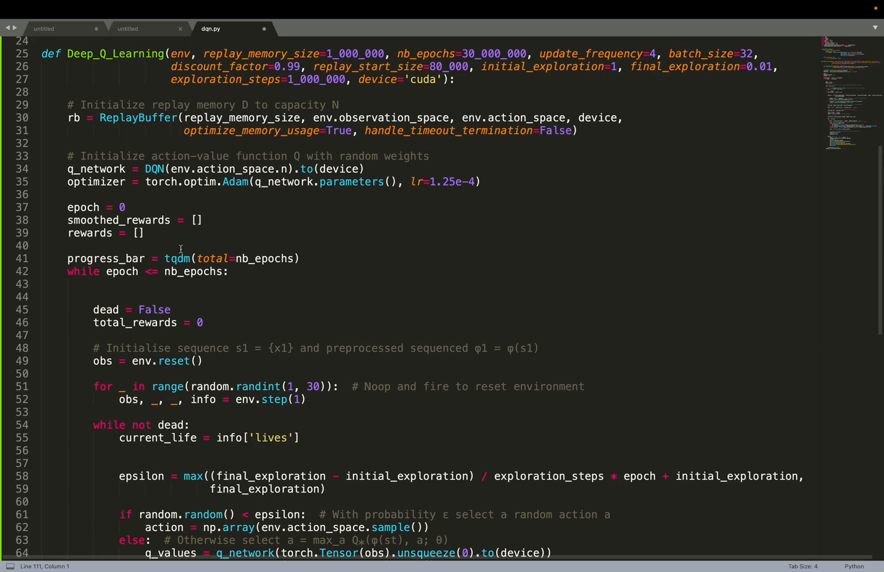
scroll(down, 3)
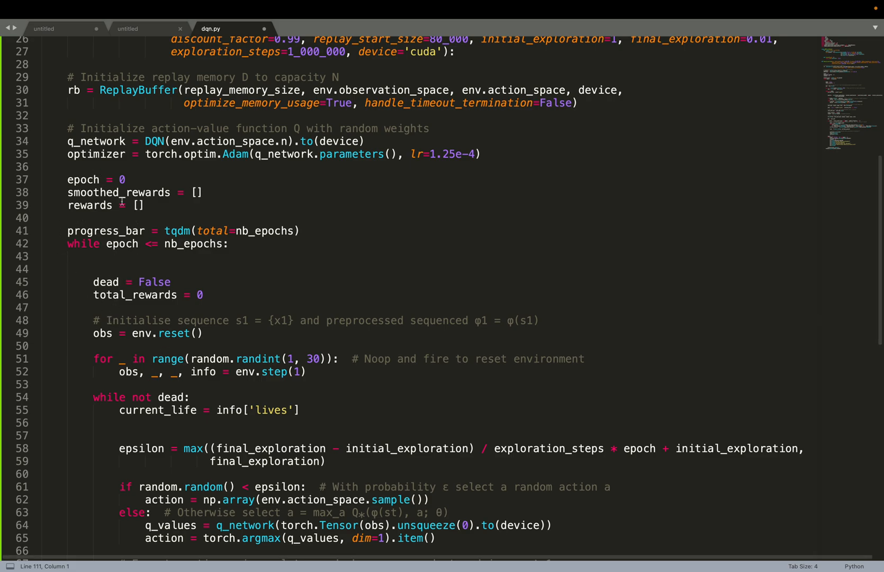
mouse_move(127, 336)
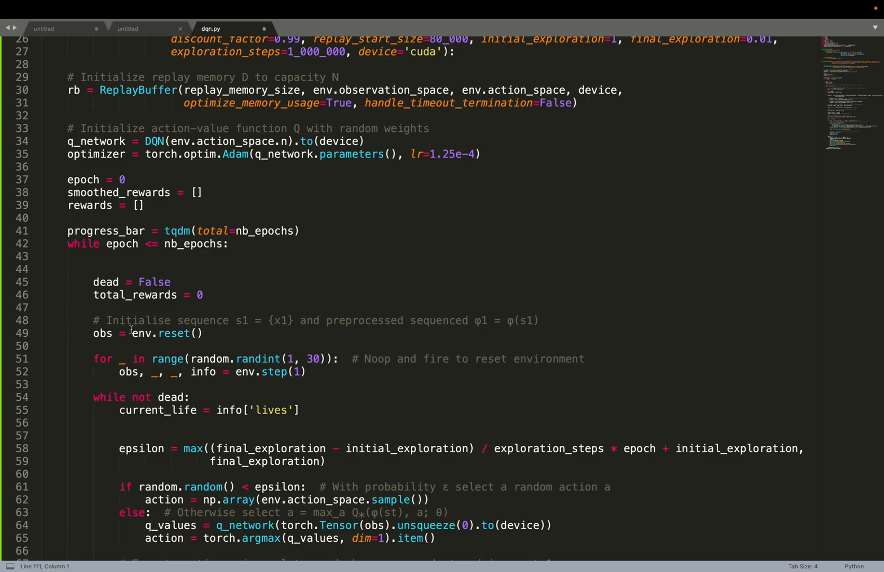
scroll(down, 3)
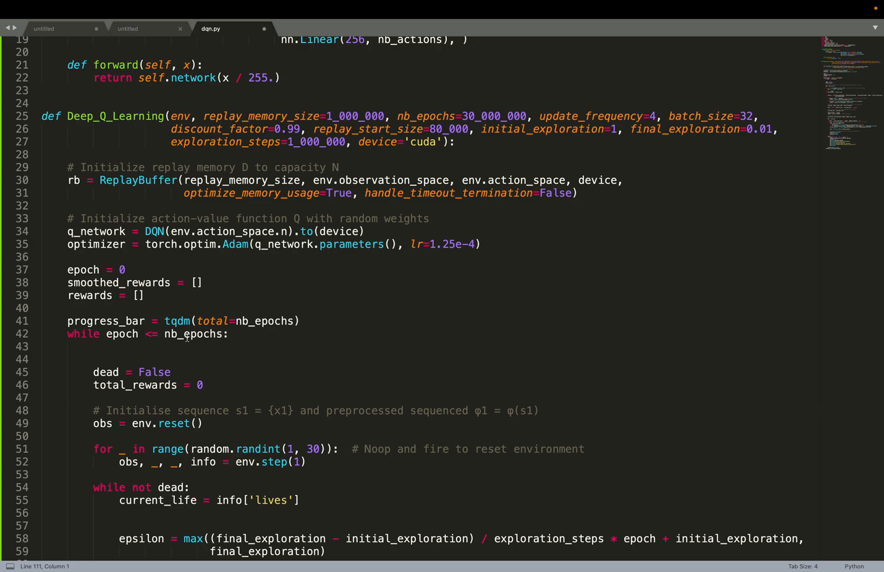
mouse_move(59, 294)
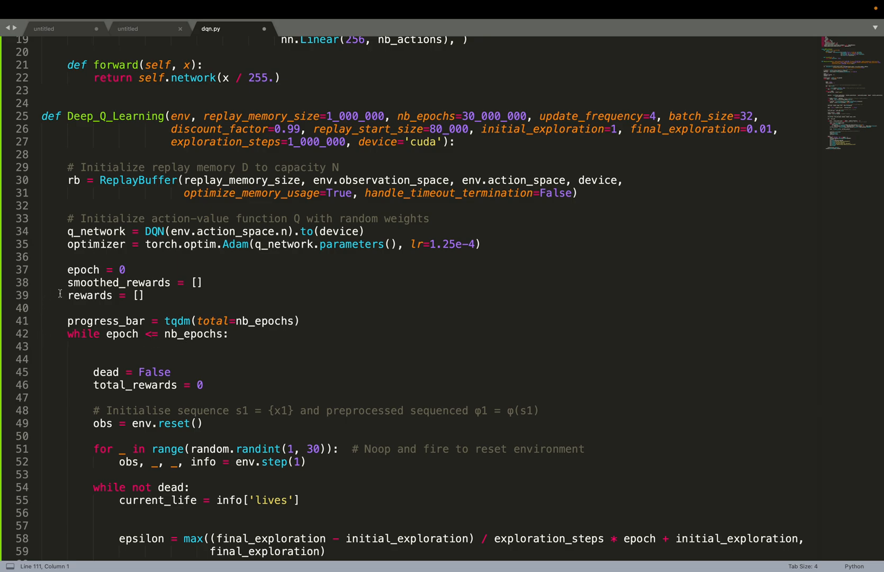
mouse_move(129, 320)
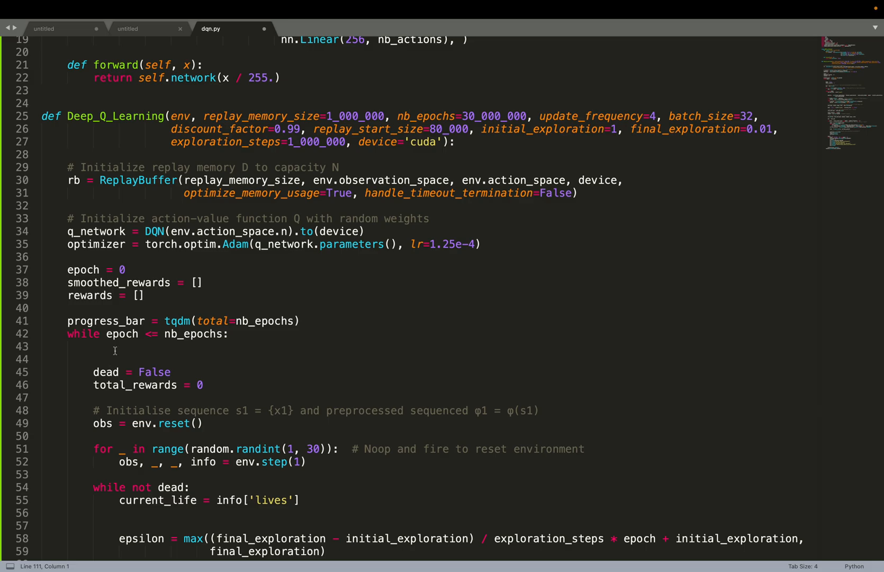
scroll(down, 3)
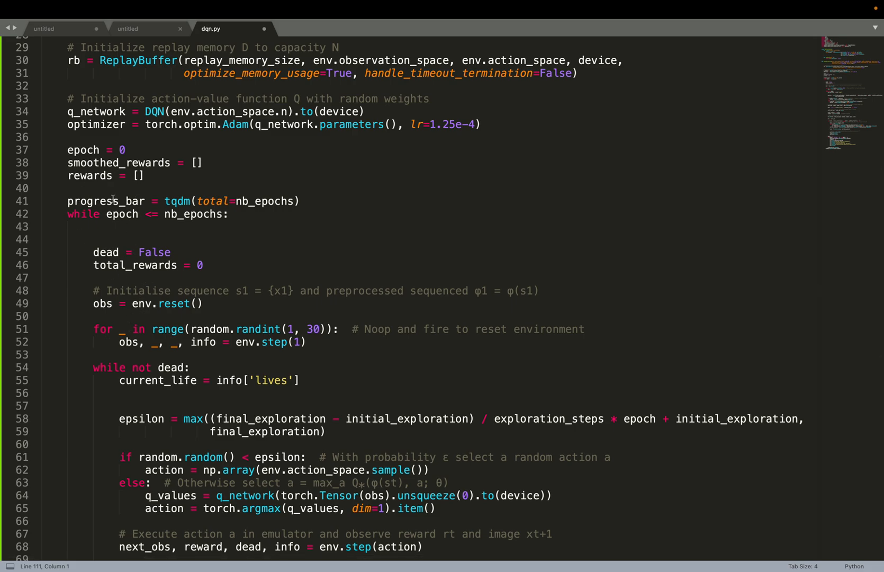
mouse_move(175, 224)
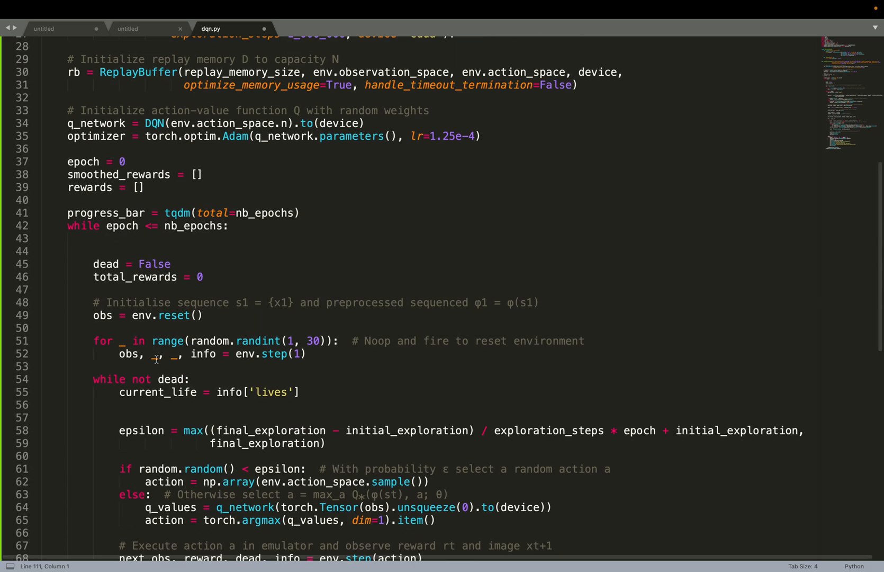
scroll(down, 3)
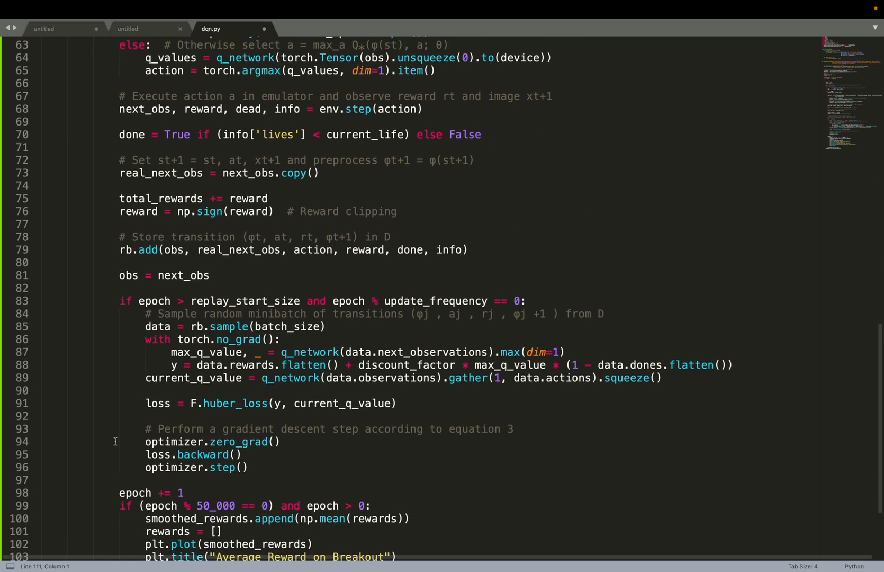
scroll(down, 3)
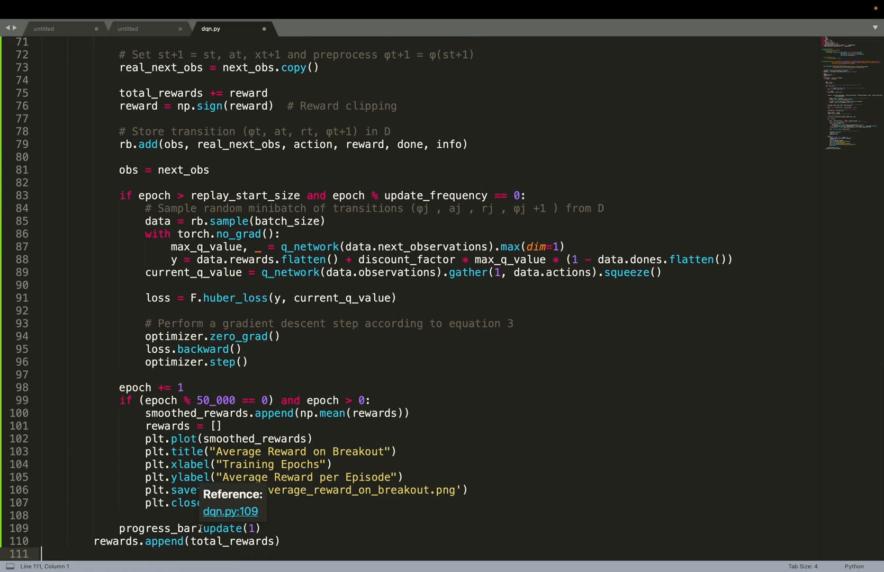
mouse_move(129, 438)
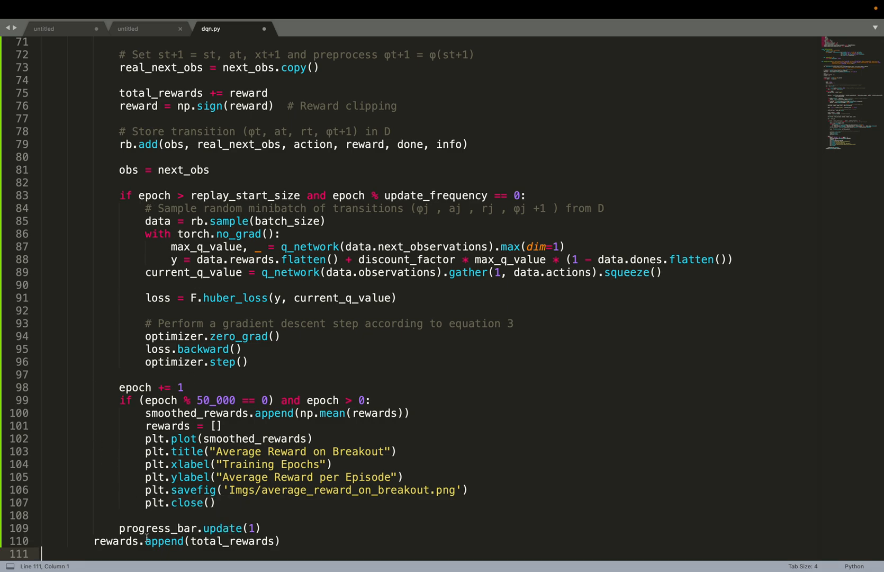
mouse_move(144, 502)
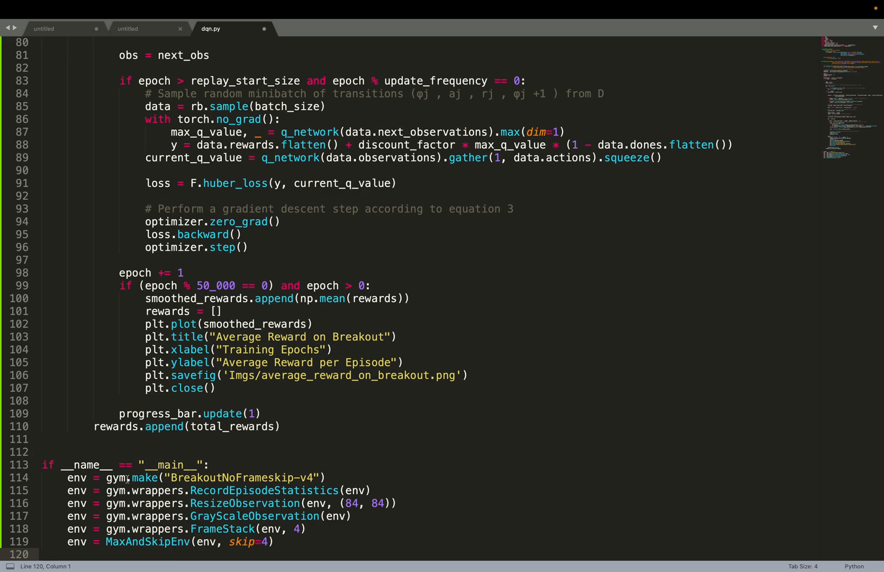
mouse_move(285, 477)
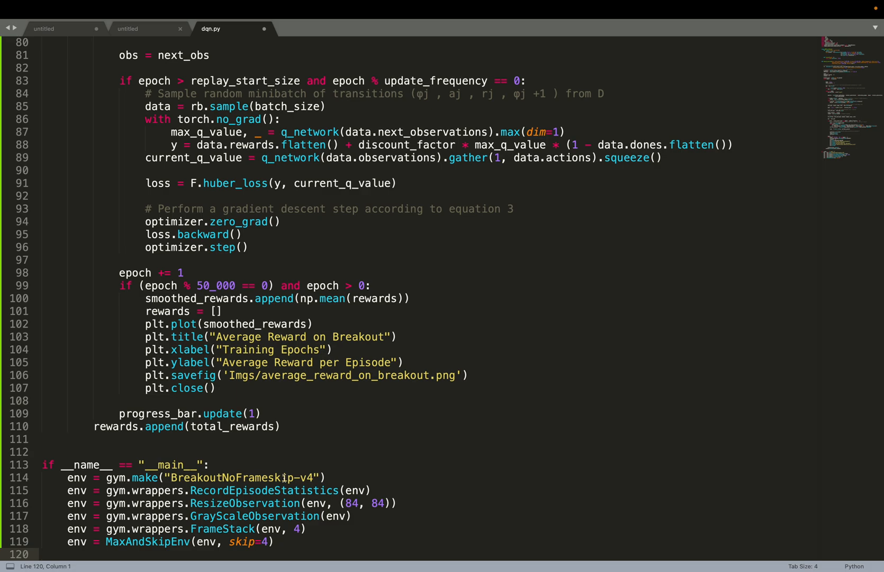
mouse_move(240, 506)
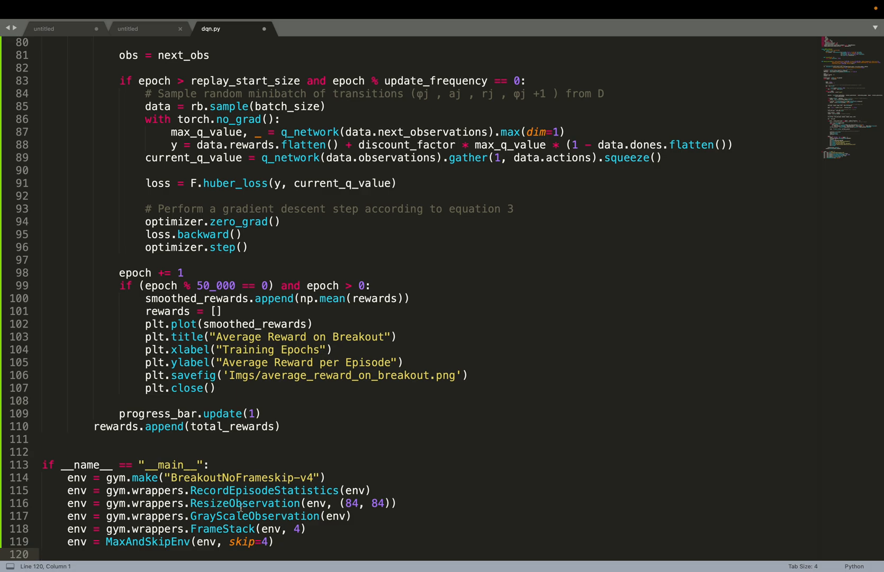
mouse_move(265, 504)
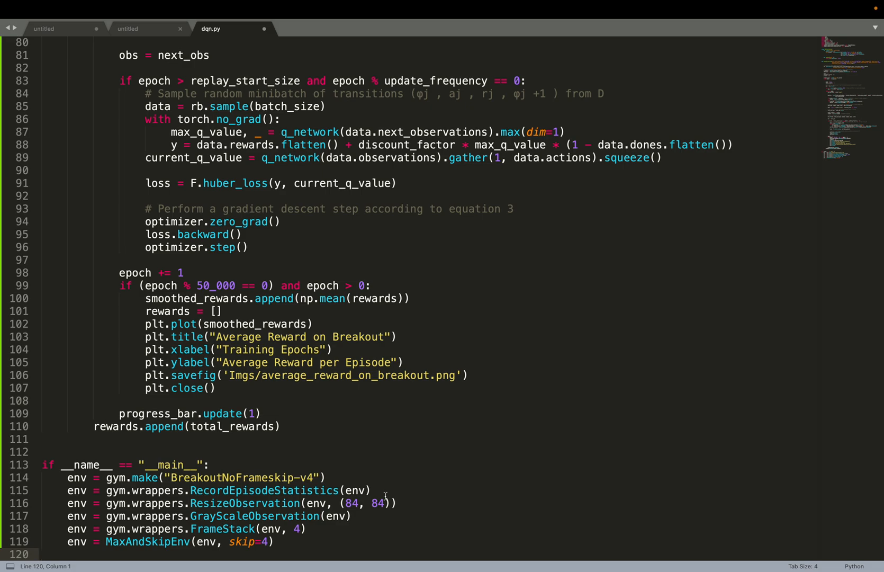
mouse_move(243, 547)
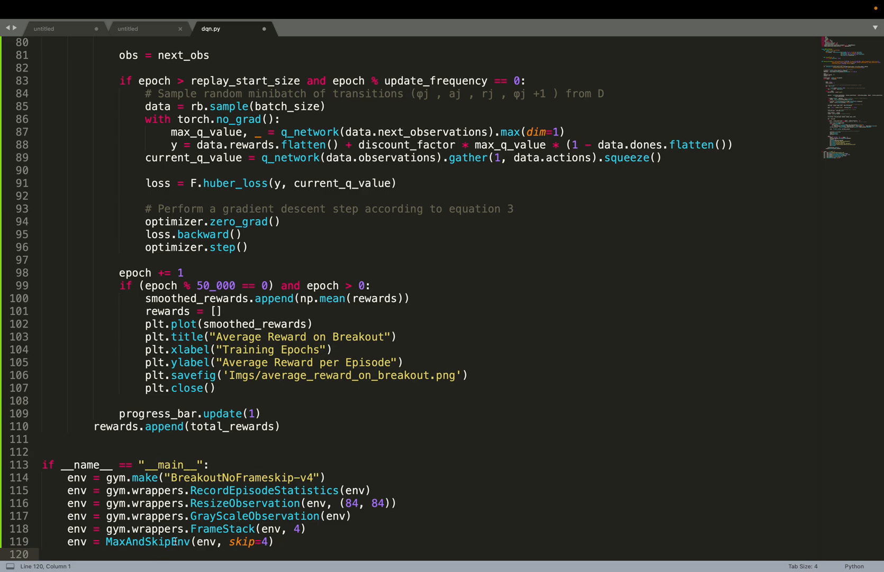
Write the __main__ block making BreakoutNoFrameskip-v4 with RecordEpisodeStatistics, ResizeObservation, GrayScaleObservation, FrameStack and MaxAndSkipEnv.
scroll(down, 3)
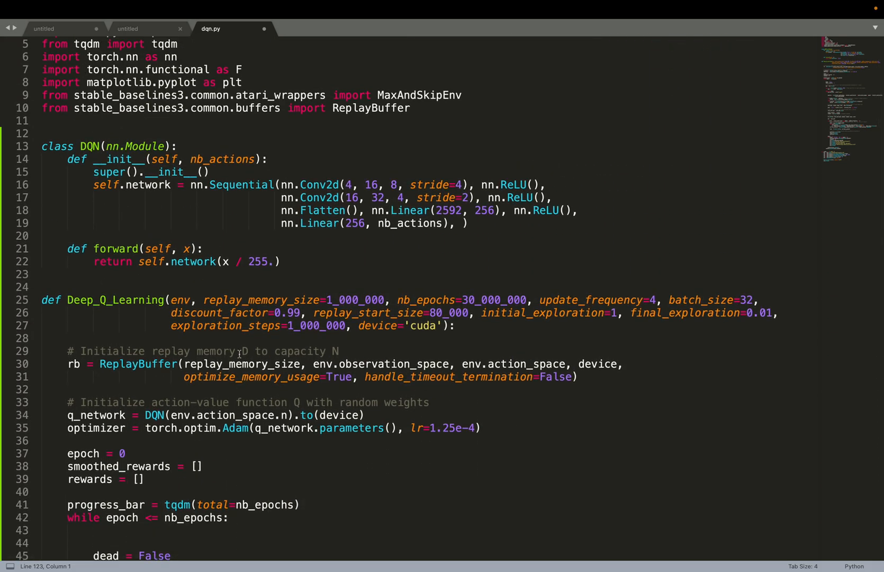
Call Deep_Q_Learning(env, device='cuda') and env.close() at the end of the main block.
scroll(down, 3)
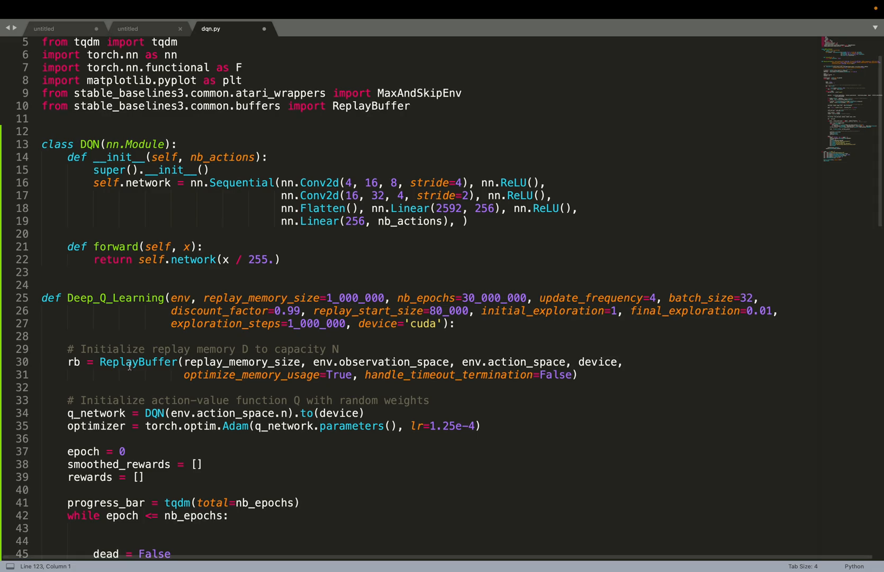
scroll(down, 3)
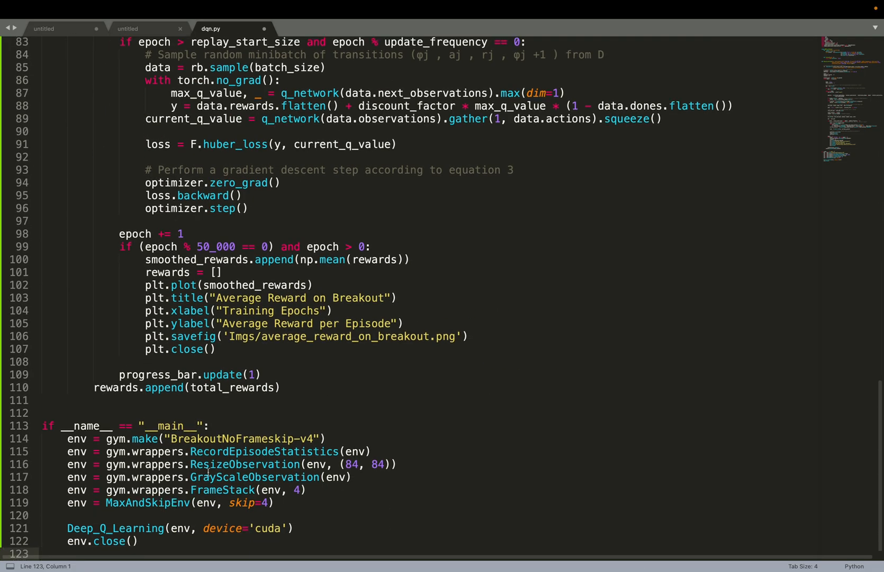
mouse_move(267, 418)
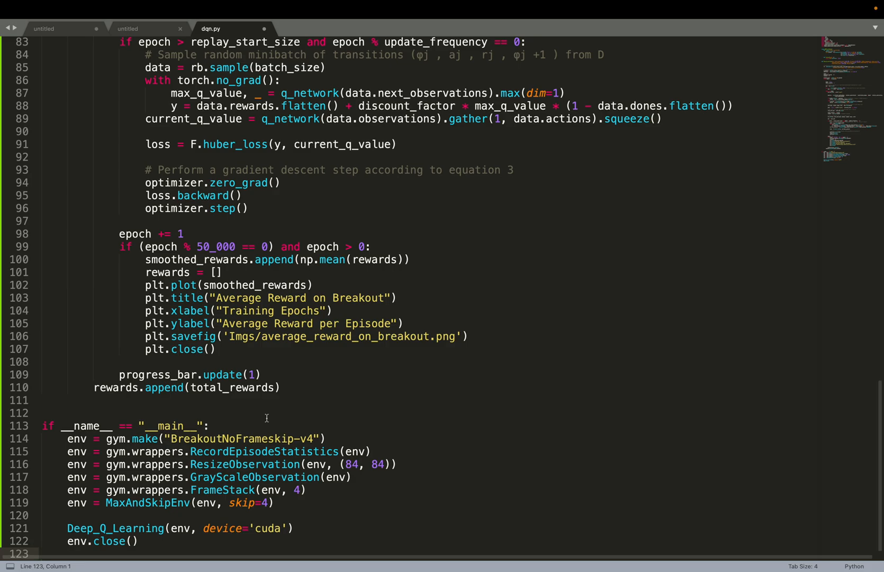
scroll(up, 3)
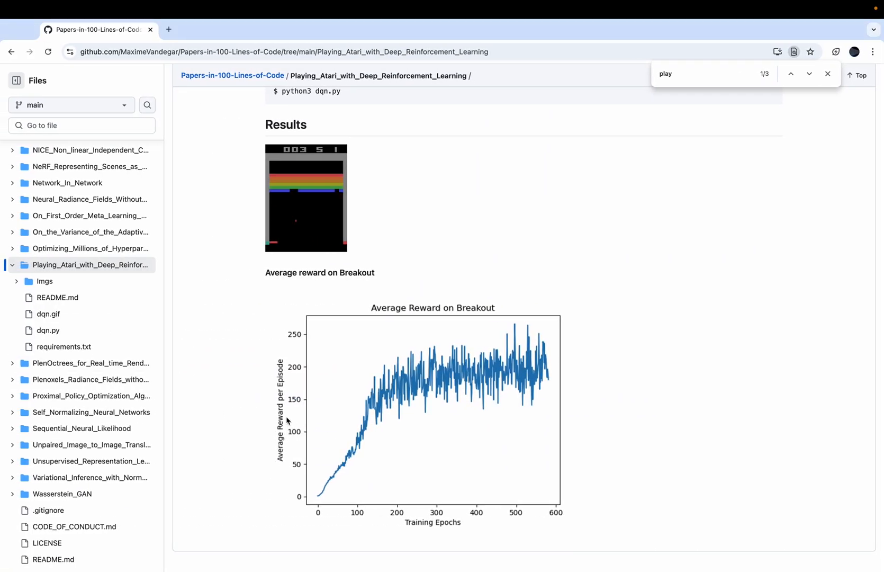
mouse_move(371, 447)
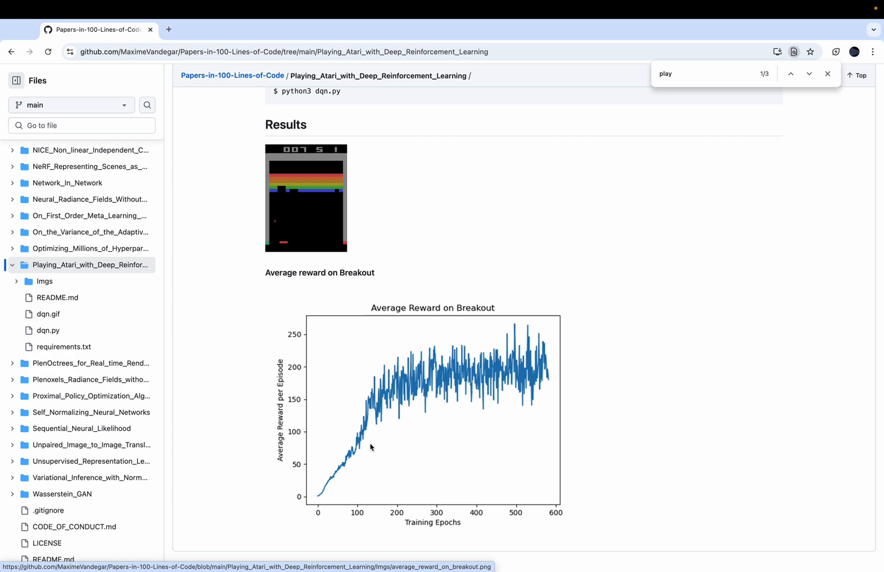